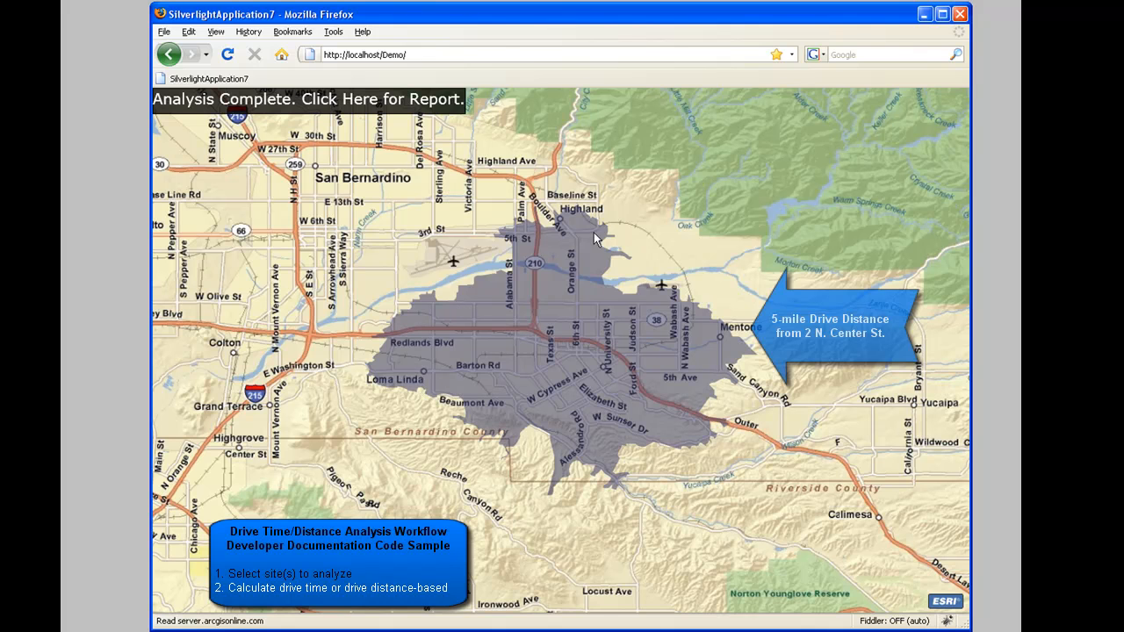
{"action": "mouse_move", "coordinate": [392, 362]}
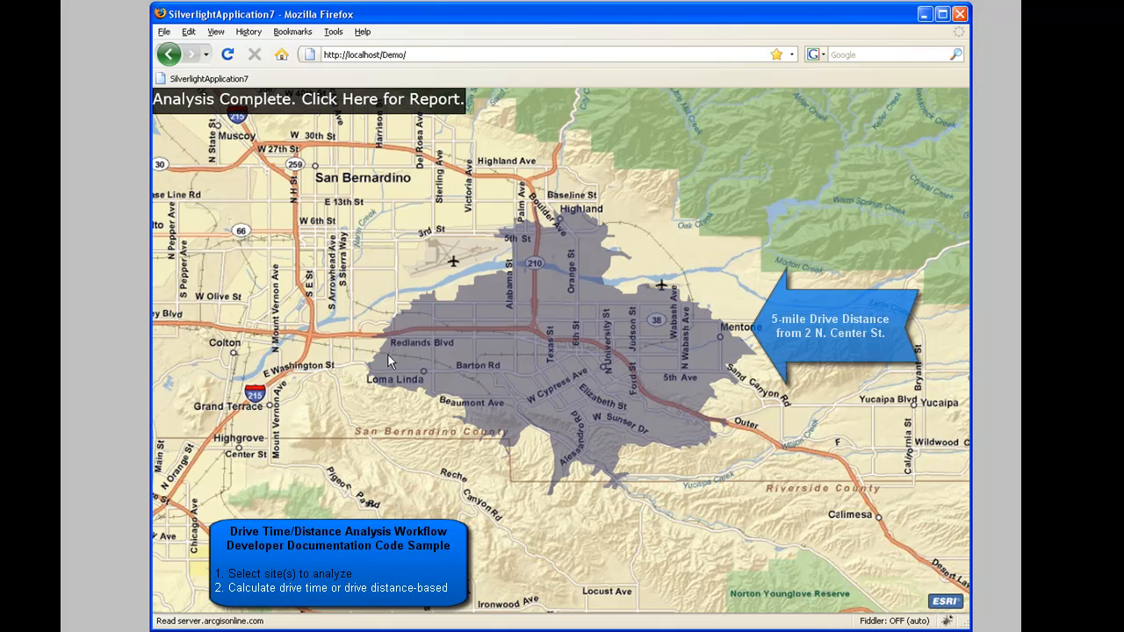
{"action": "mouse_move", "coordinate": [420, 161]}
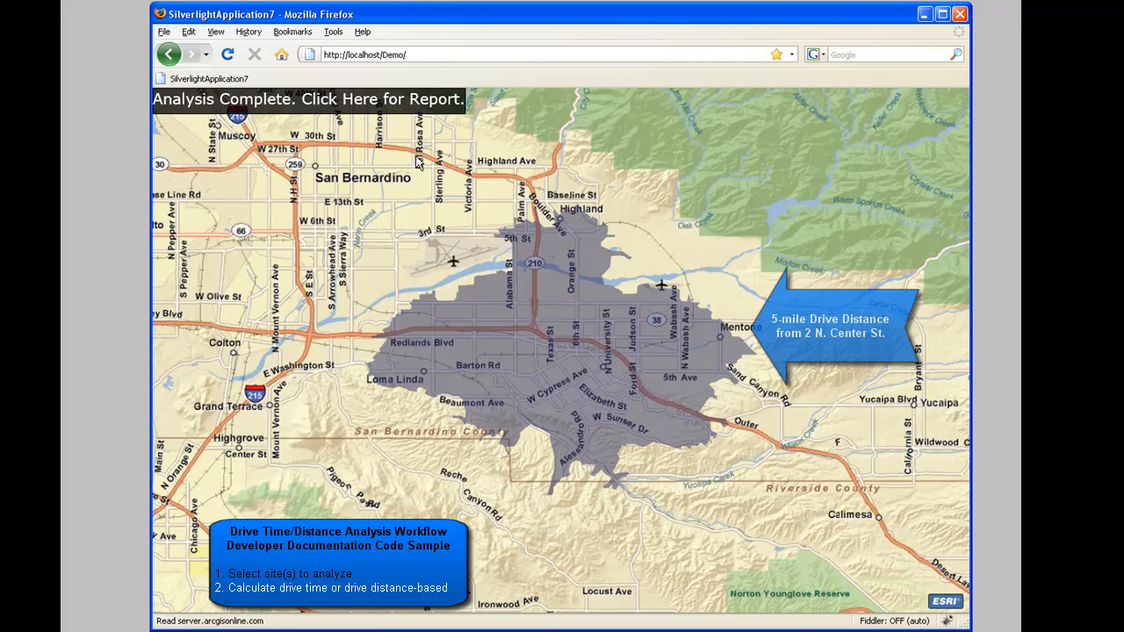
{"action": "mouse_move", "coordinate": [374, 153]}
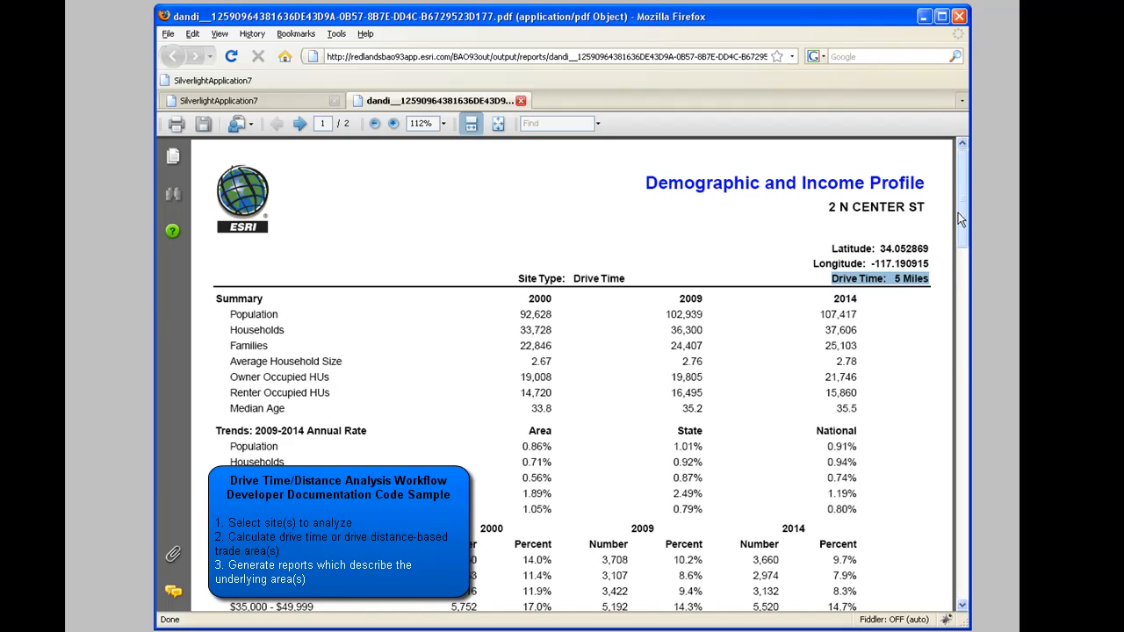
Step: Navigate from ArcGIS Server through Online SDKs to the Silverlight/WPF API resource center
{"action": "scroll", "scroll_direction": "down", "scroll_amount": 3}
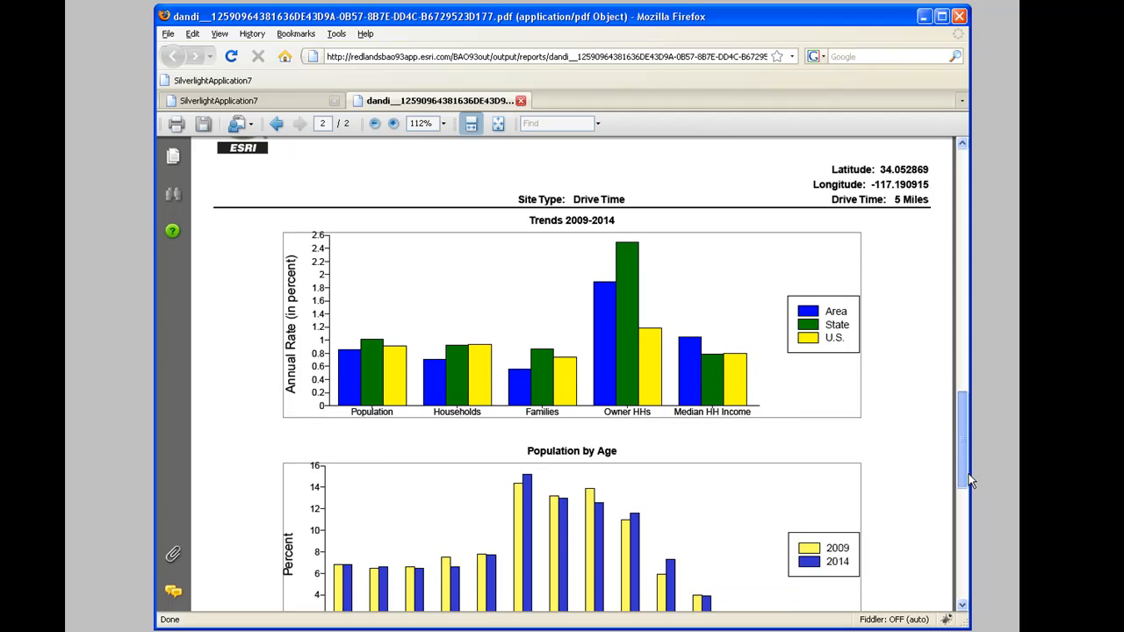
{"action": "scroll", "scroll_direction": "down", "scroll_amount": 3}
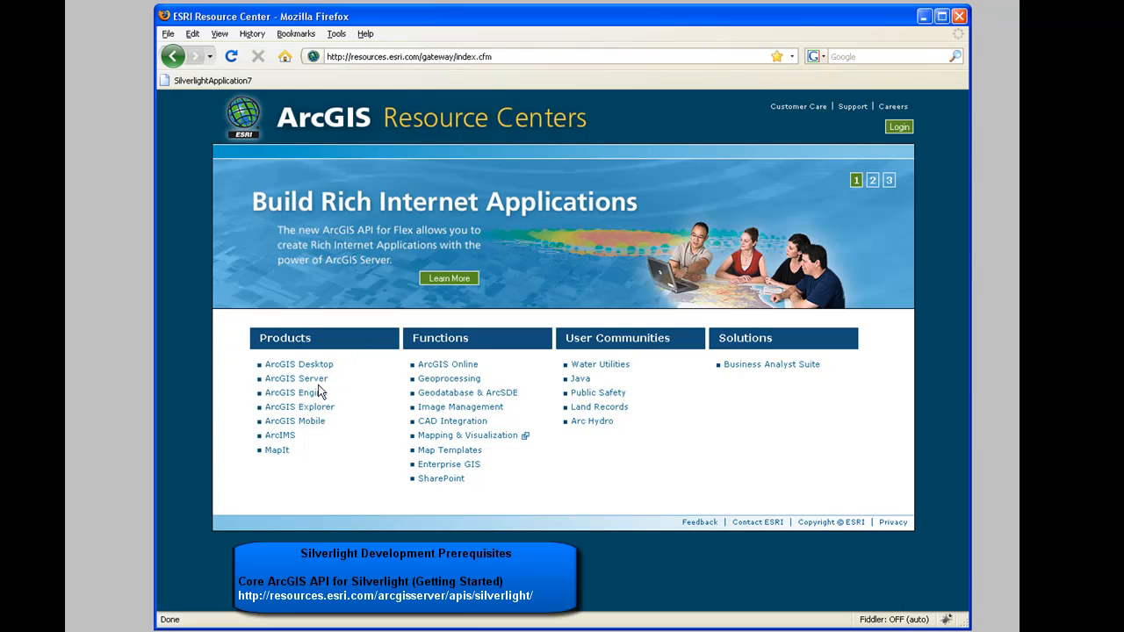
{"action": "left_click", "coordinate": [296, 380]}
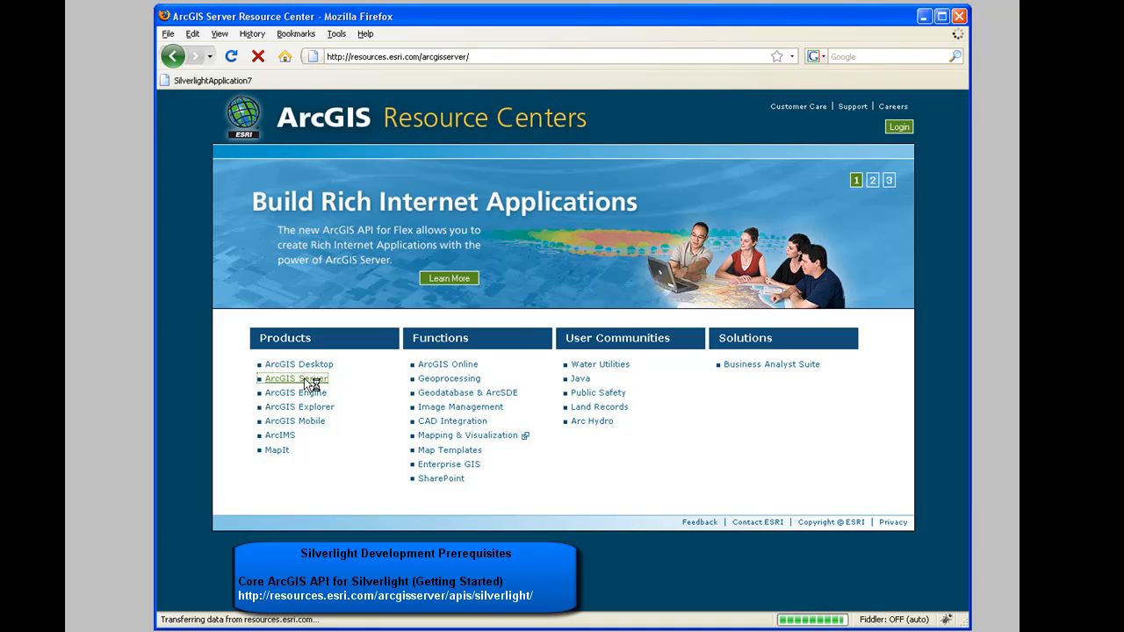
{"action": "left_click", "coordinate": [295, 379]}
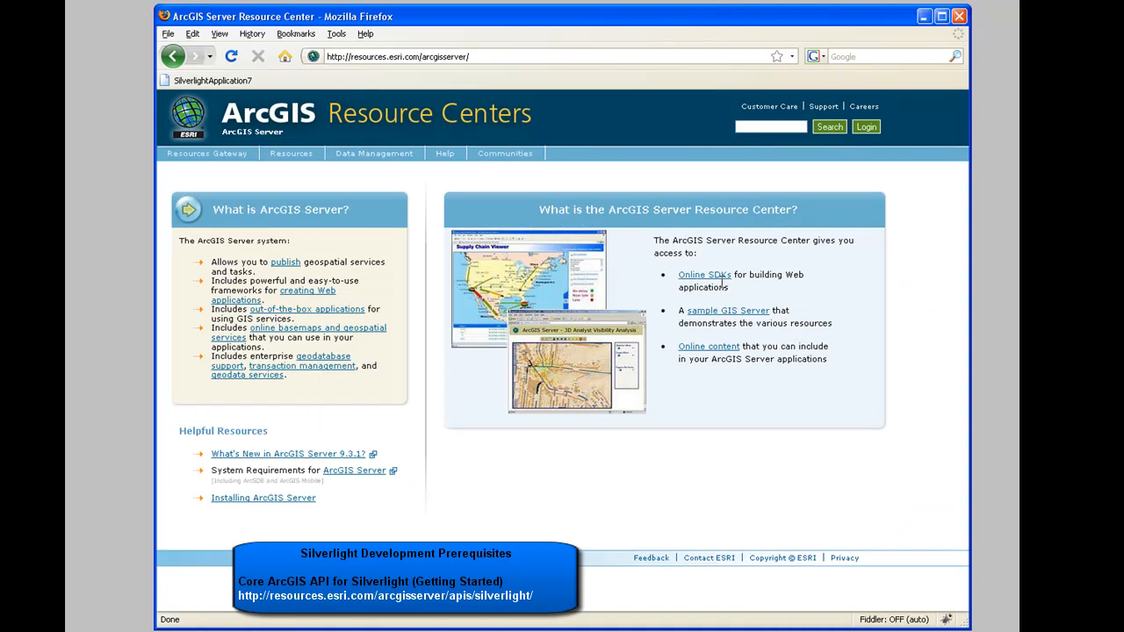
{"action": "mouse_move", "coordinate": [694, 279]}
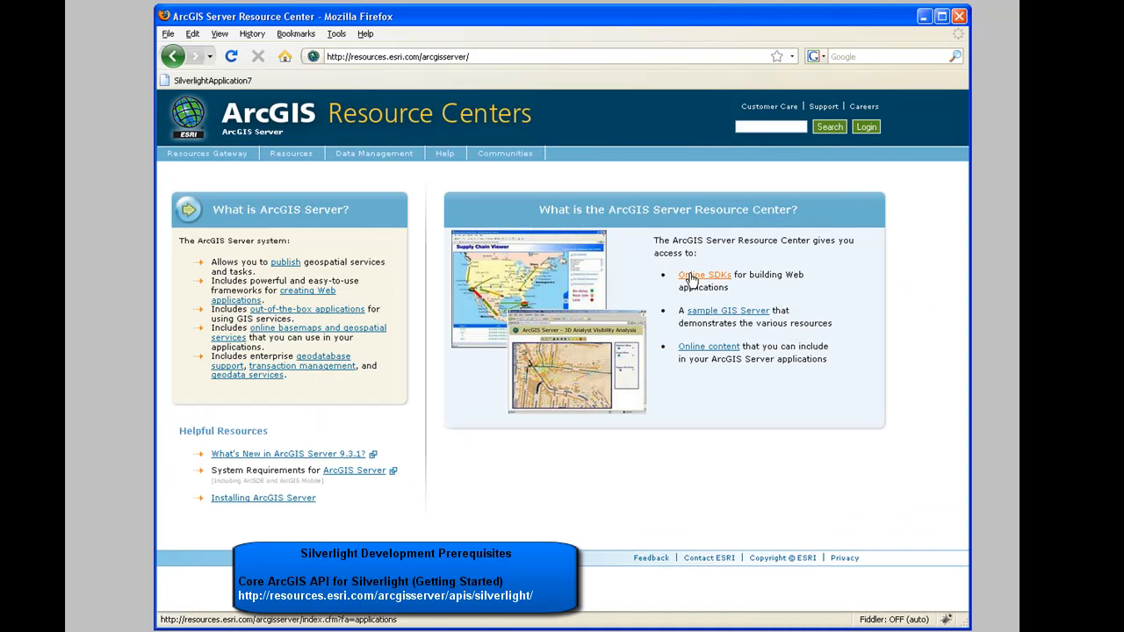
{"action": "left_click", "coordinate": [704, 274]}
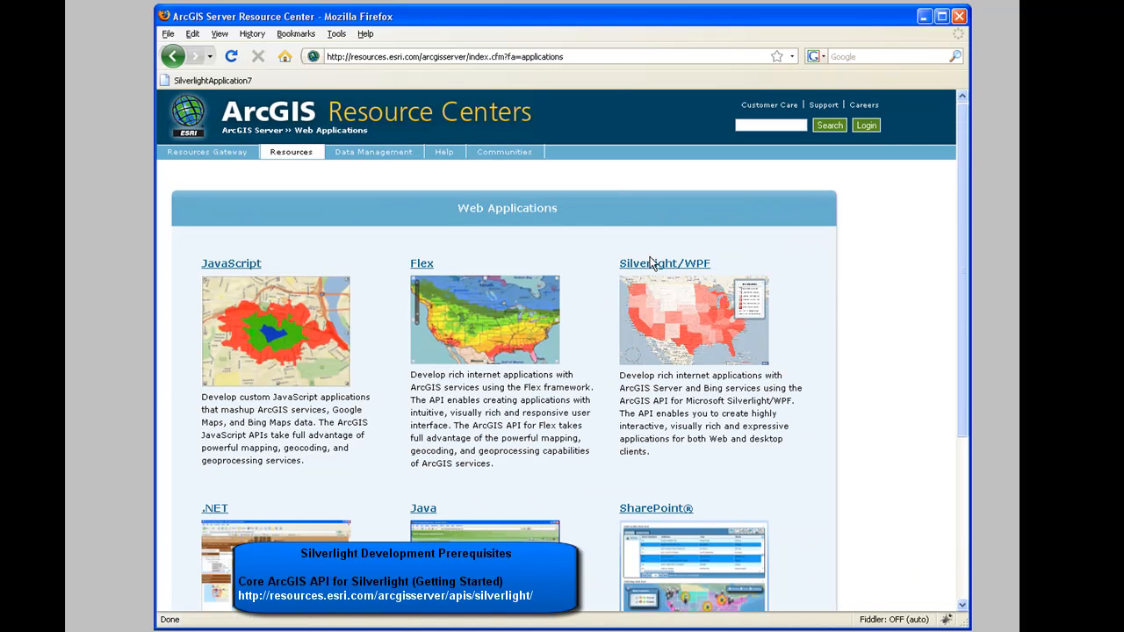
{"action": "mouse_move", "coordinate": [650, 270]}
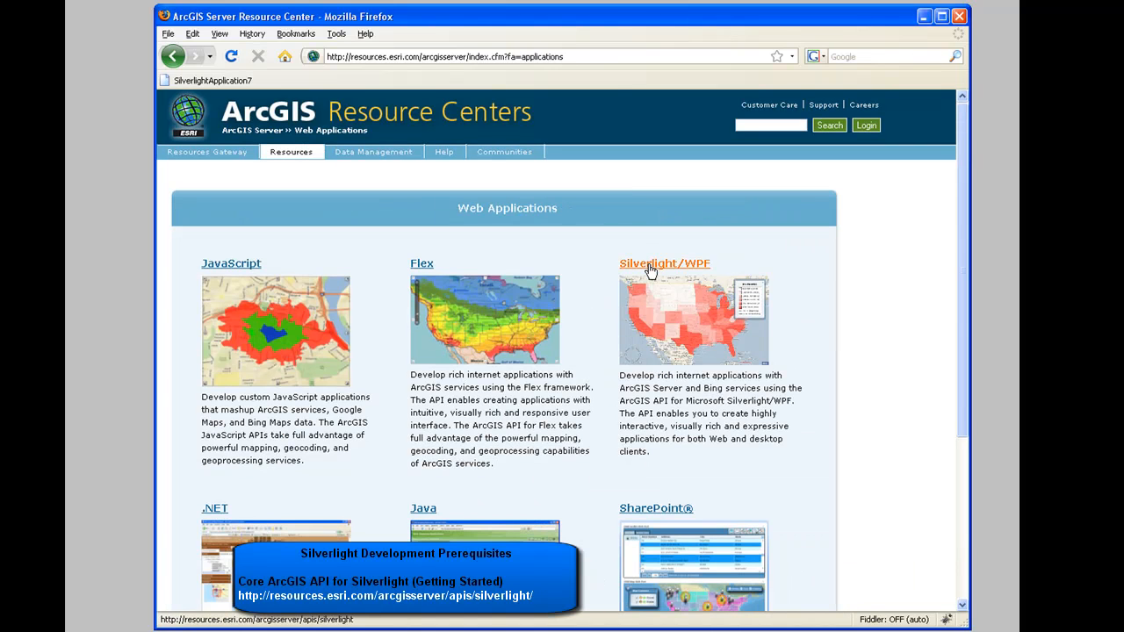
{"action": "left_click", "coordinate": [664, 263]}
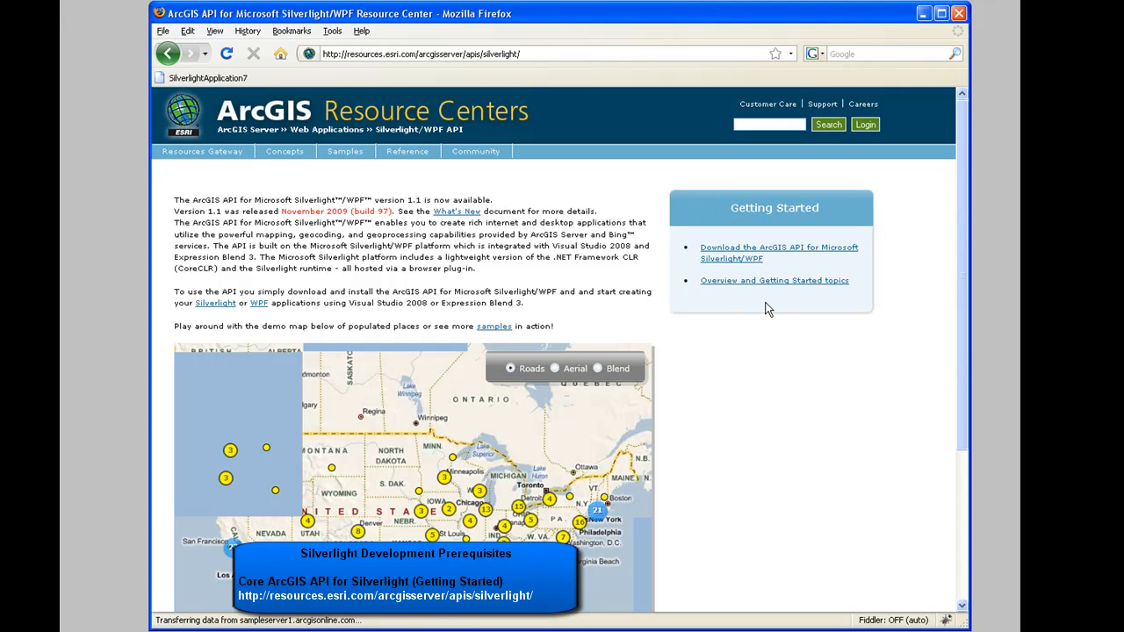
{"action": "mouse_move", "coordinate": [752, 284]}
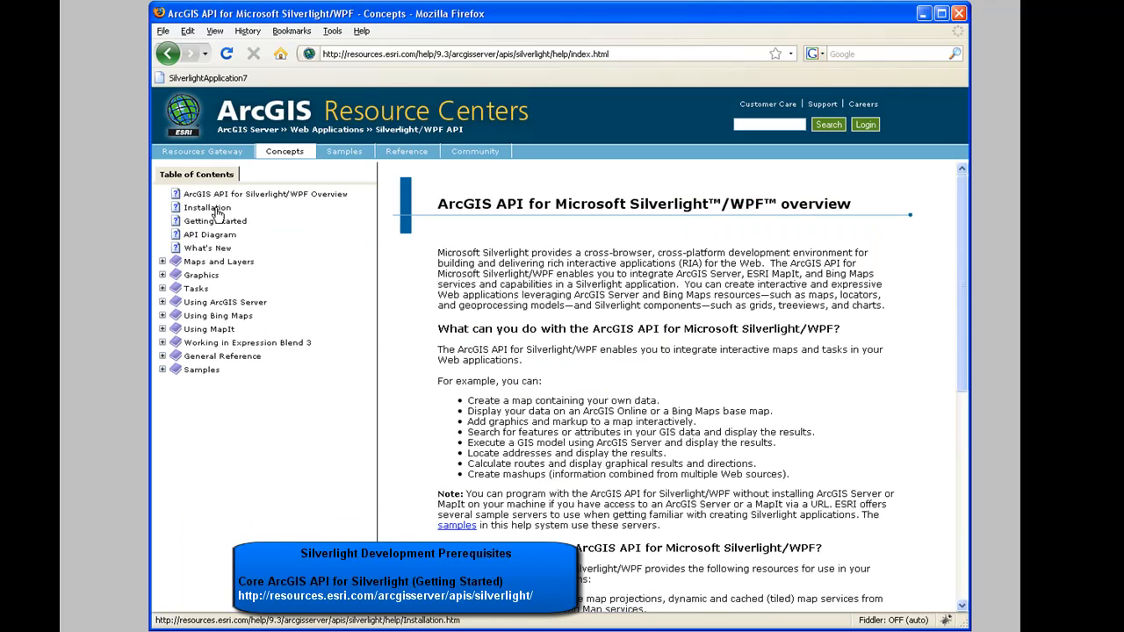
{"action": "left_click", "coordinate": [207, 208]}
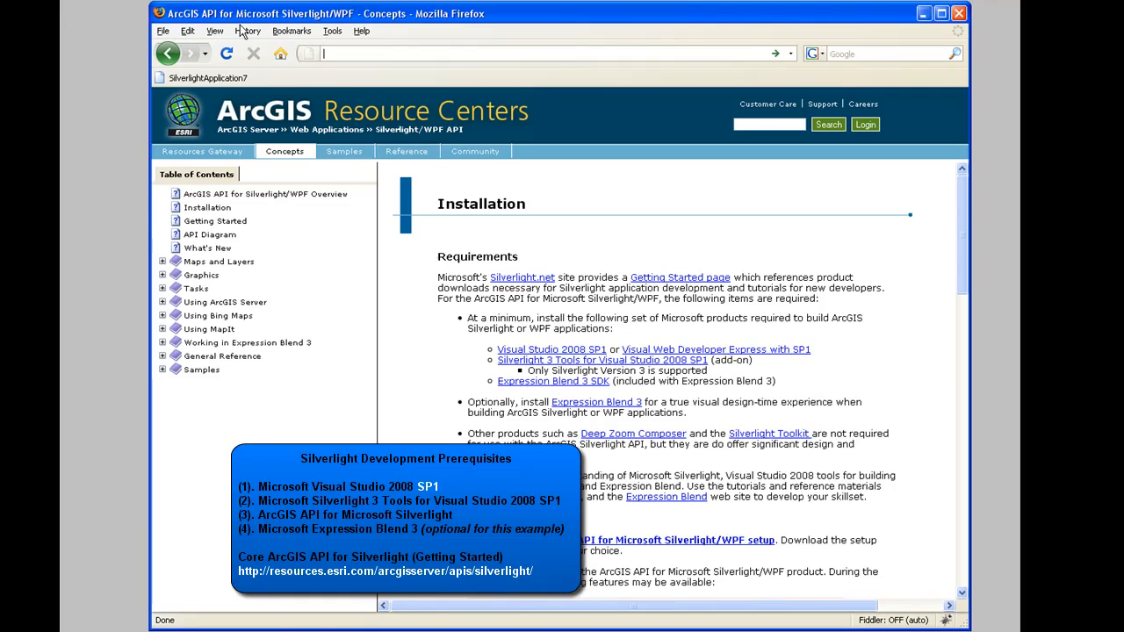
{"action": "type", "text": "http://silverlight.net/getstarted/"}
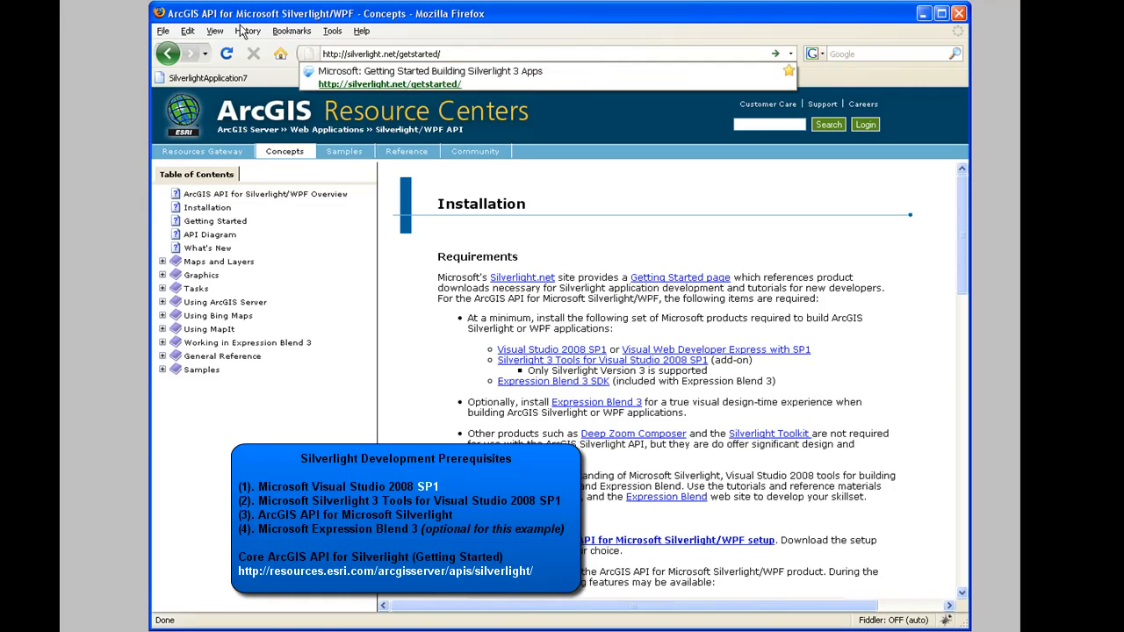
{"action": "left_click", "coordinate": [394, 85]}
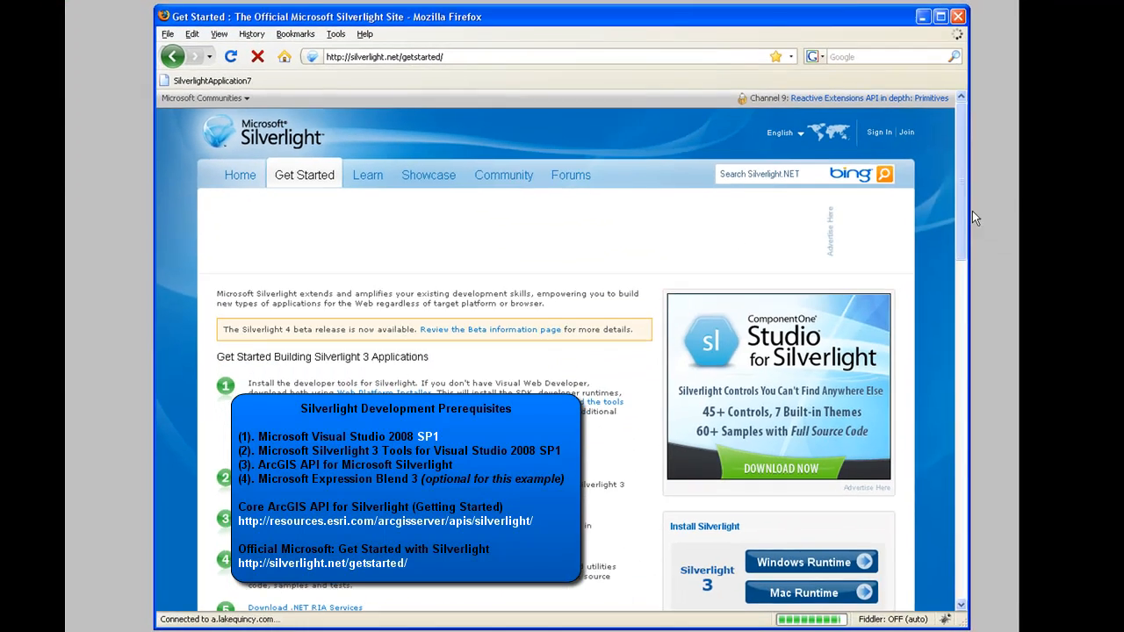
{"action": "scroll", "scroll_direction": "down", "scroll_amount": 3}
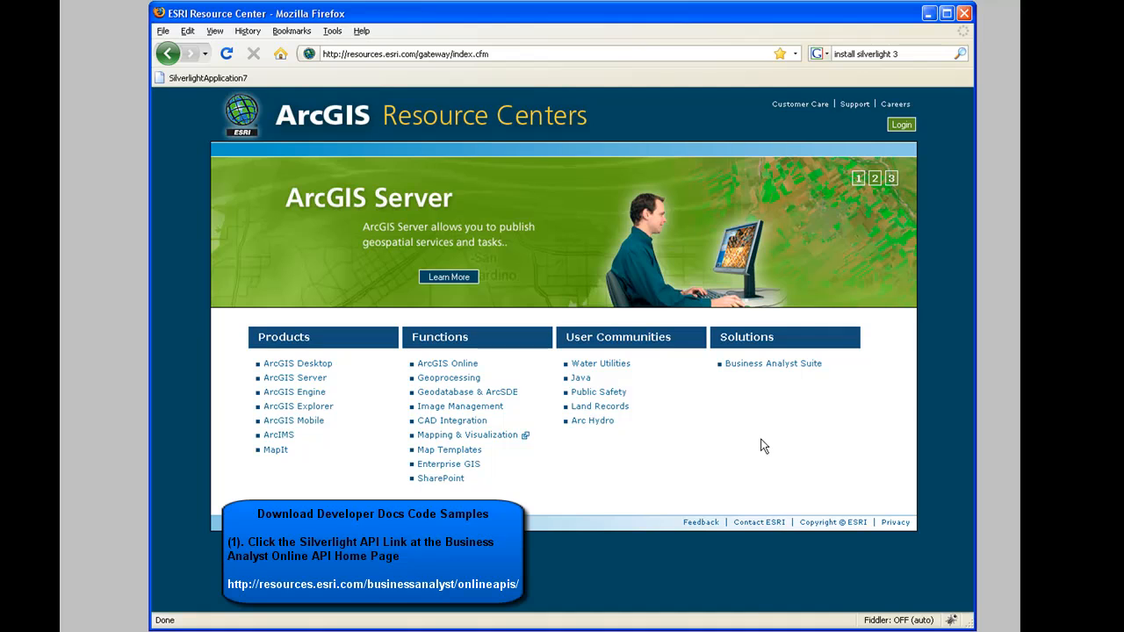
Step: Go to the Business Analyst resource center's ESRI Business Analyst Online APIs page
{"action": "left_click", "coordinate": [773, 364]}
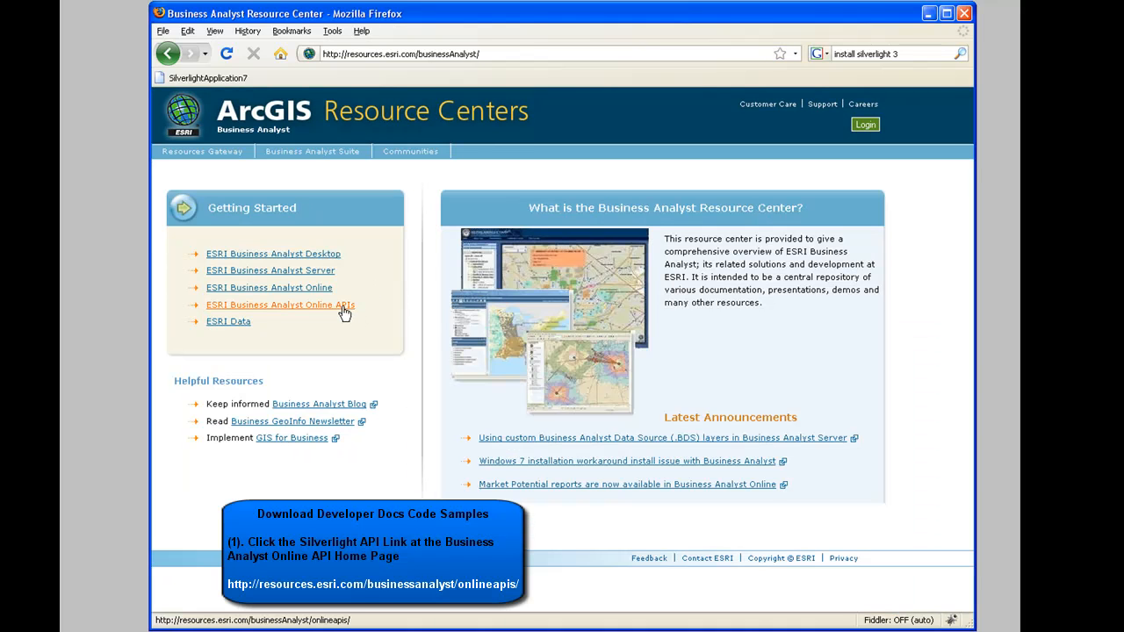
{"action": "mouse_move", "coordinate": [337, 313]}
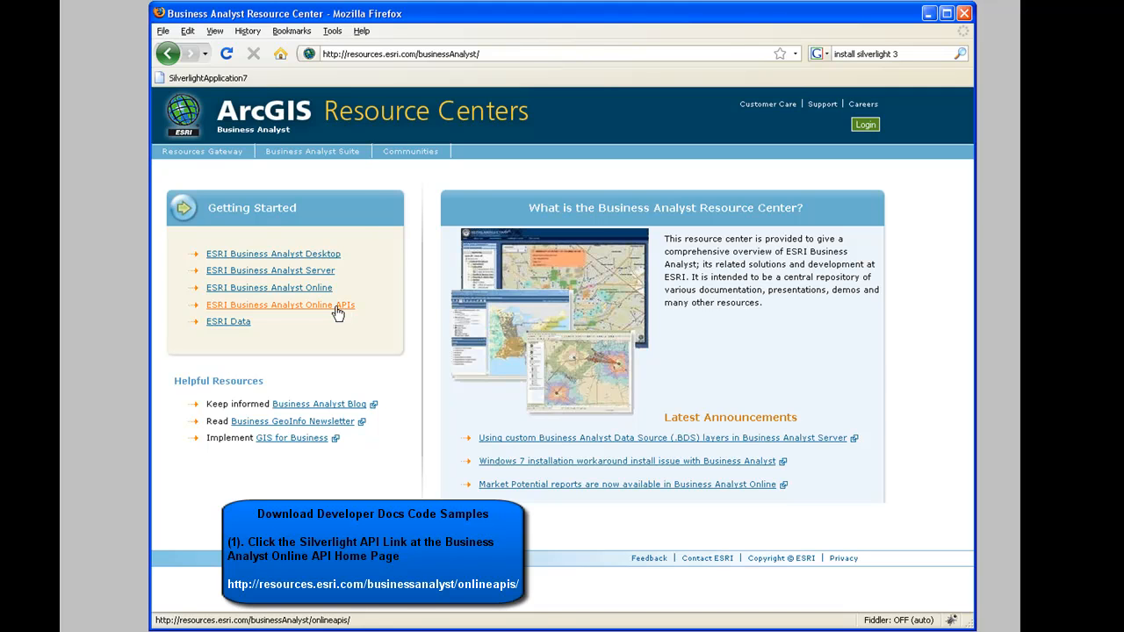
{"action": "left_click", "coordinate": [281, 306]}
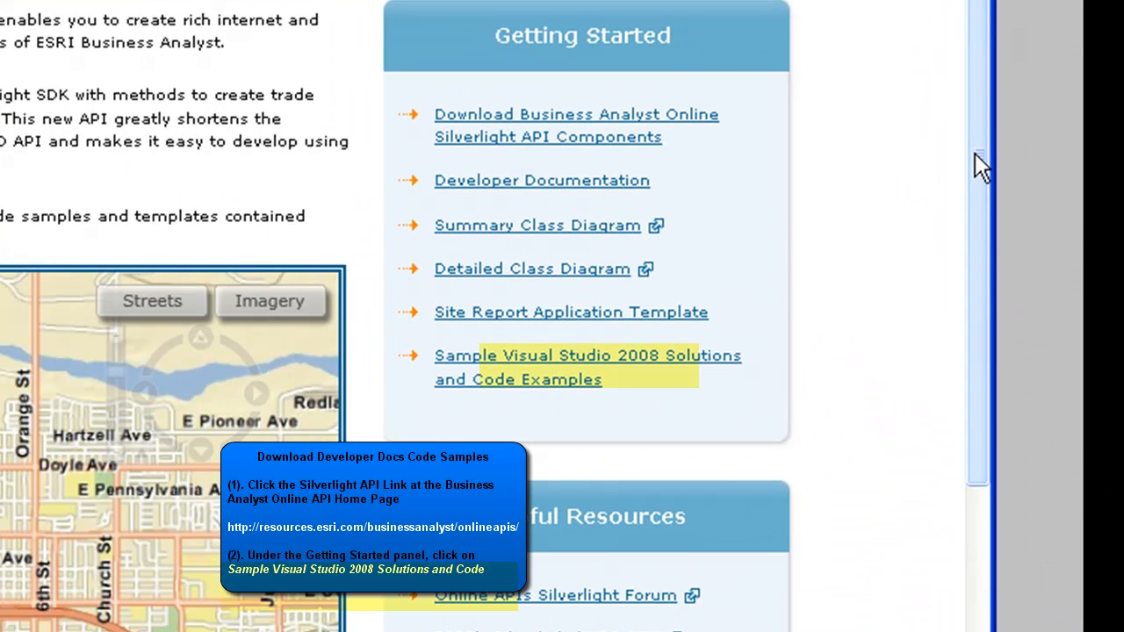
{"action": "mouse_move", "coordinate": [501, 281]}
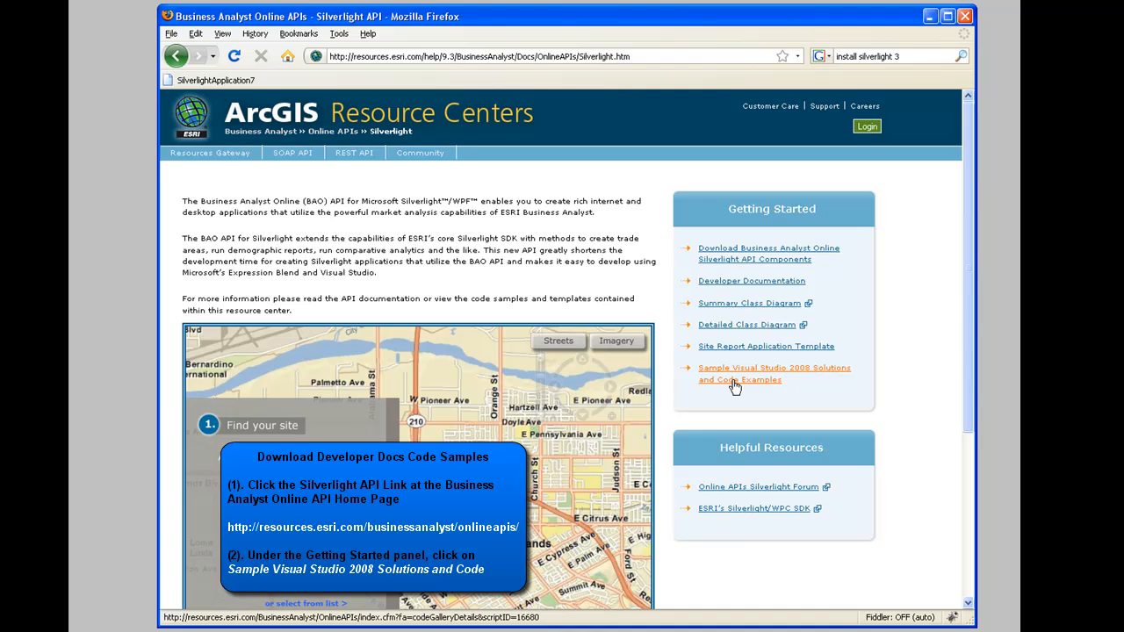
{"action": "mouse_move", "coordinate": [763, 383]}
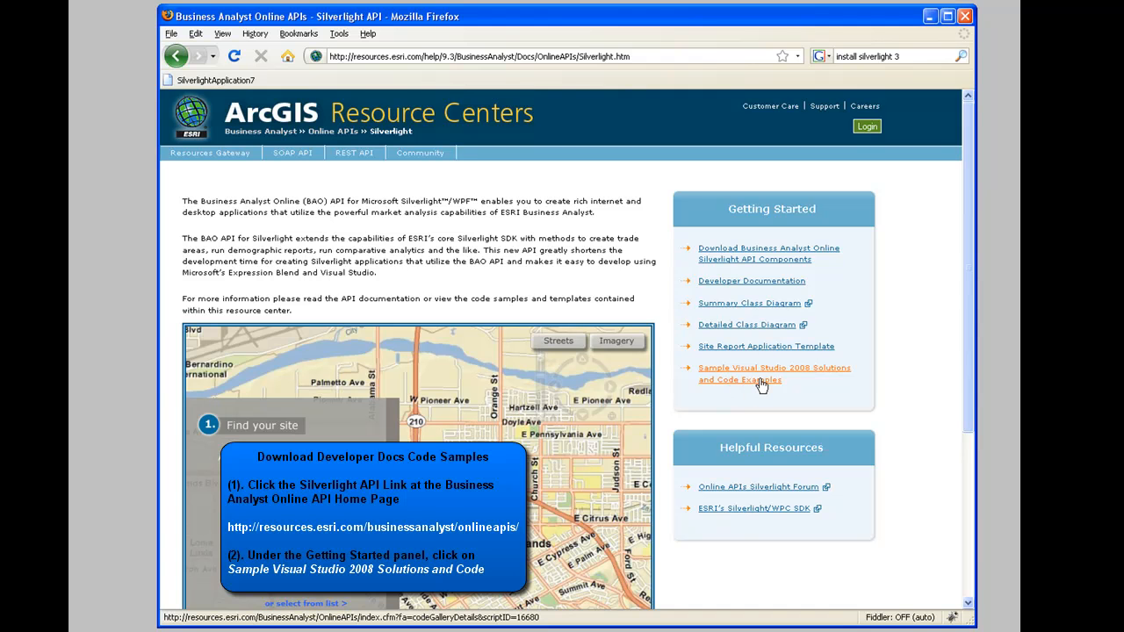
Step: Download the Developer Documentation code samples AS16680.zip to the desktop
{"action": "left_click", "coordinate": [773, 372]}
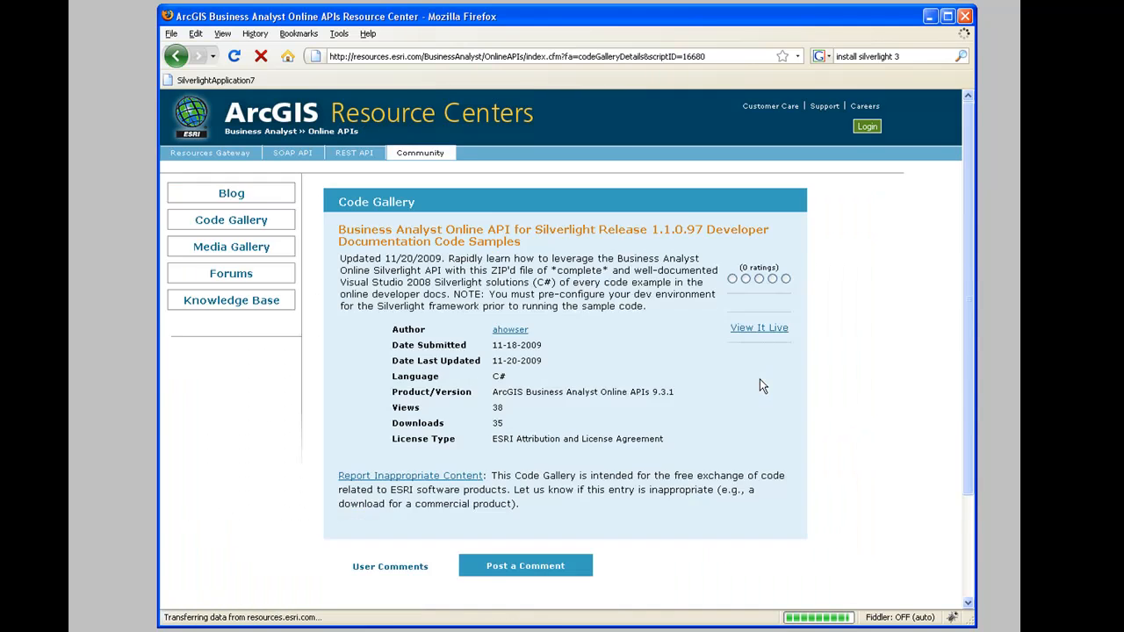
{"action": "left_click", "coordinate": [634, 548]}
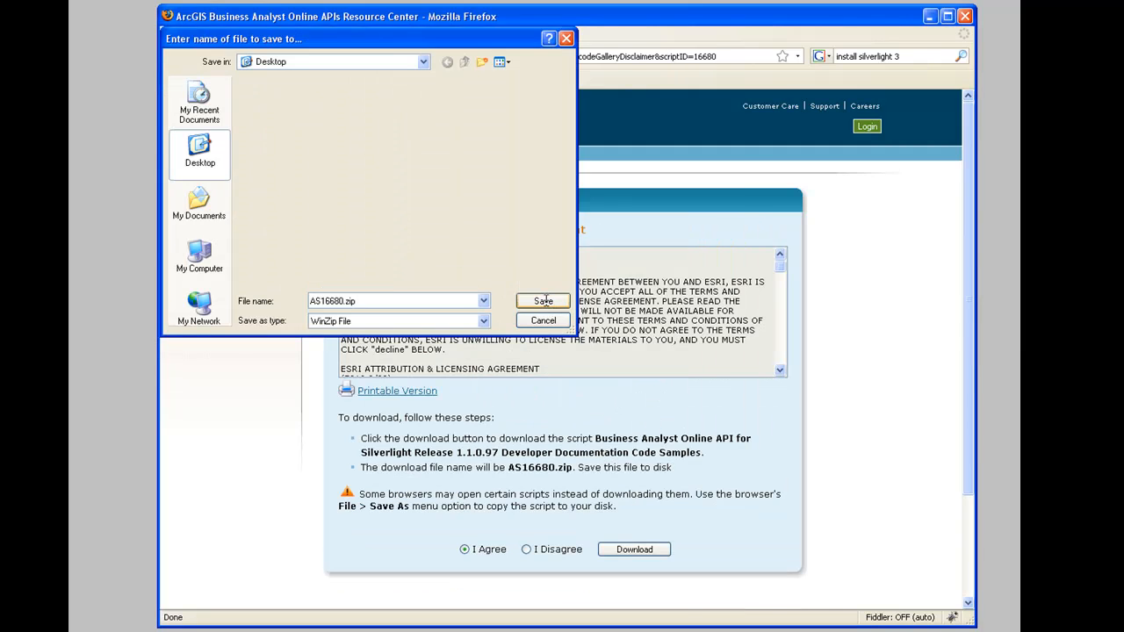
{"action": "left_click", "coordinate": [544, 300]}
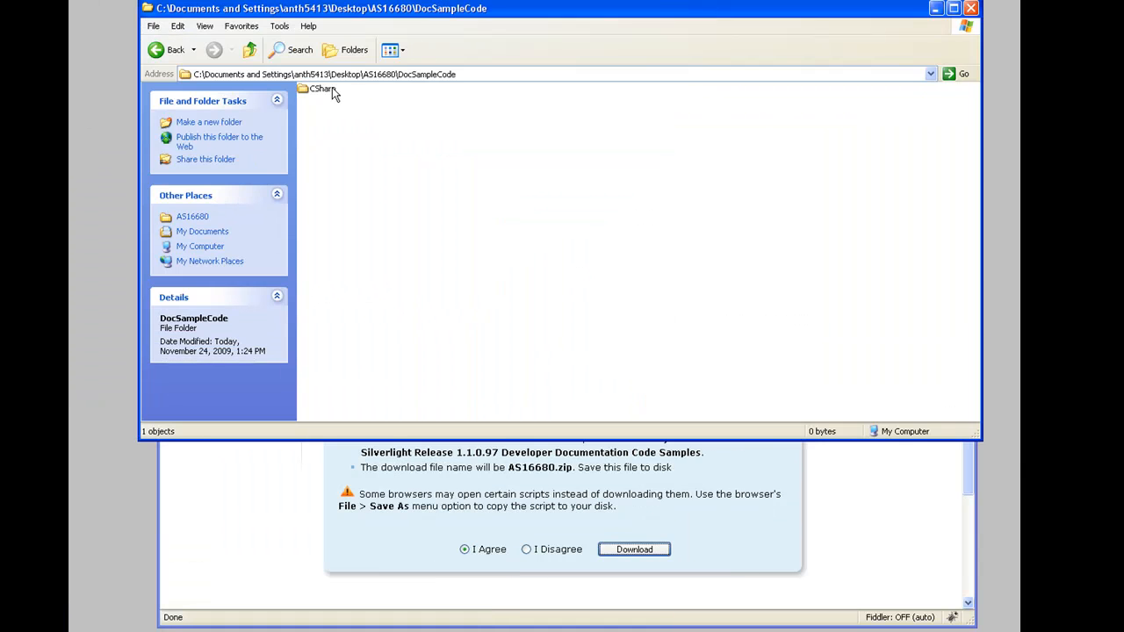
{"action": "mouse_move", "coordinate": [330, 88]}
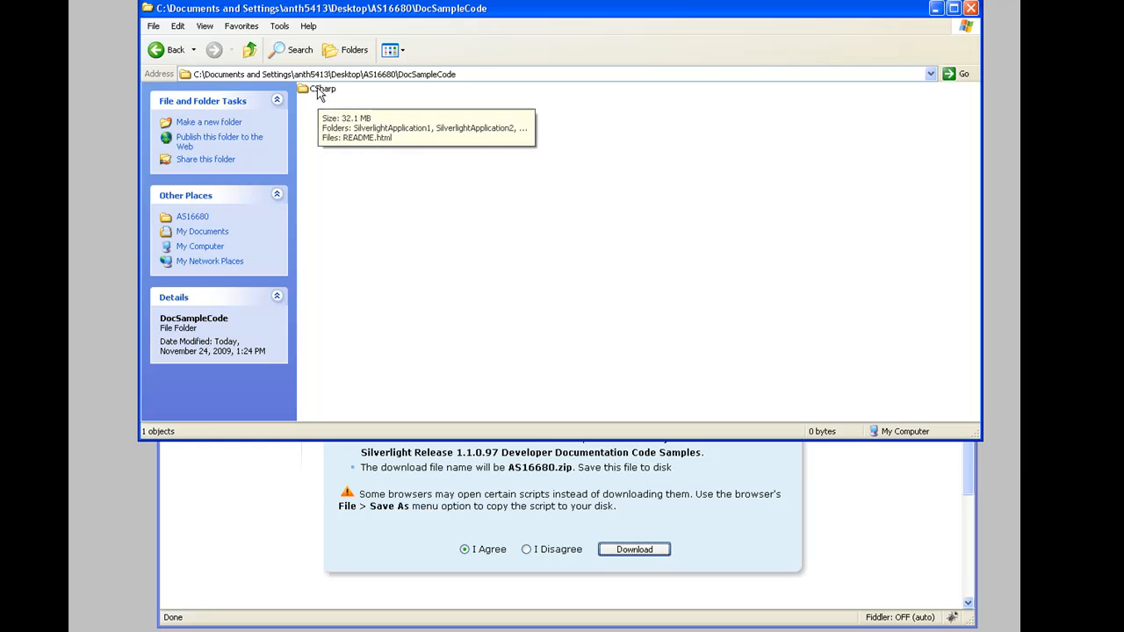
Step: View the CSharp samples folder's README.html describing the nine projects
{"action": "double_click", "coordinate": [317, 88]}
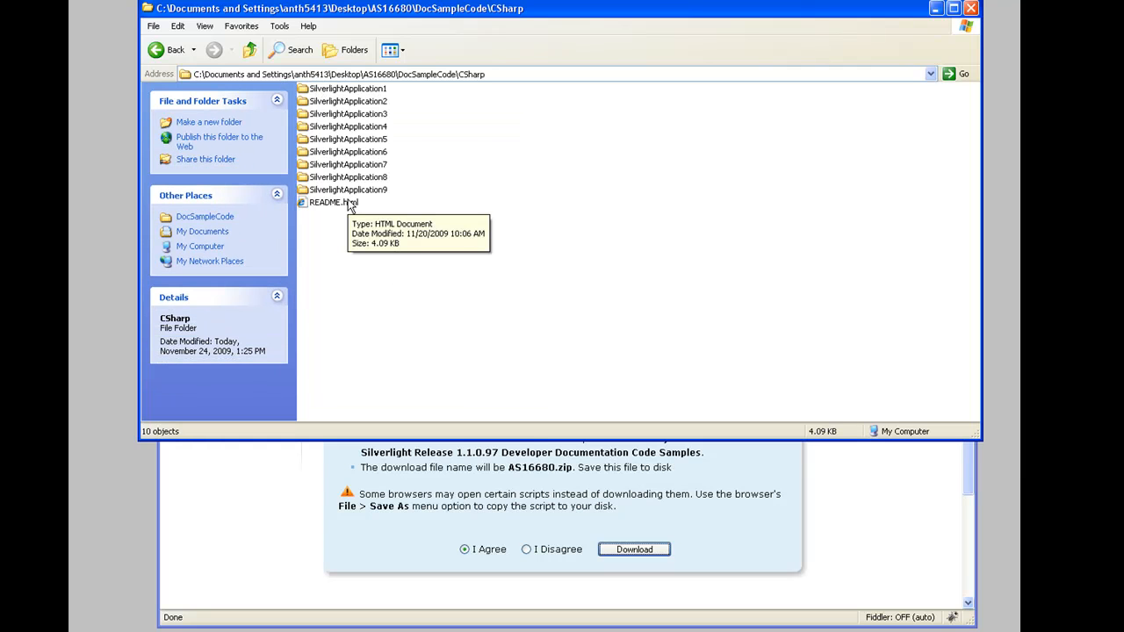
{"action": "double_click", "coordinate": [332, 202]}
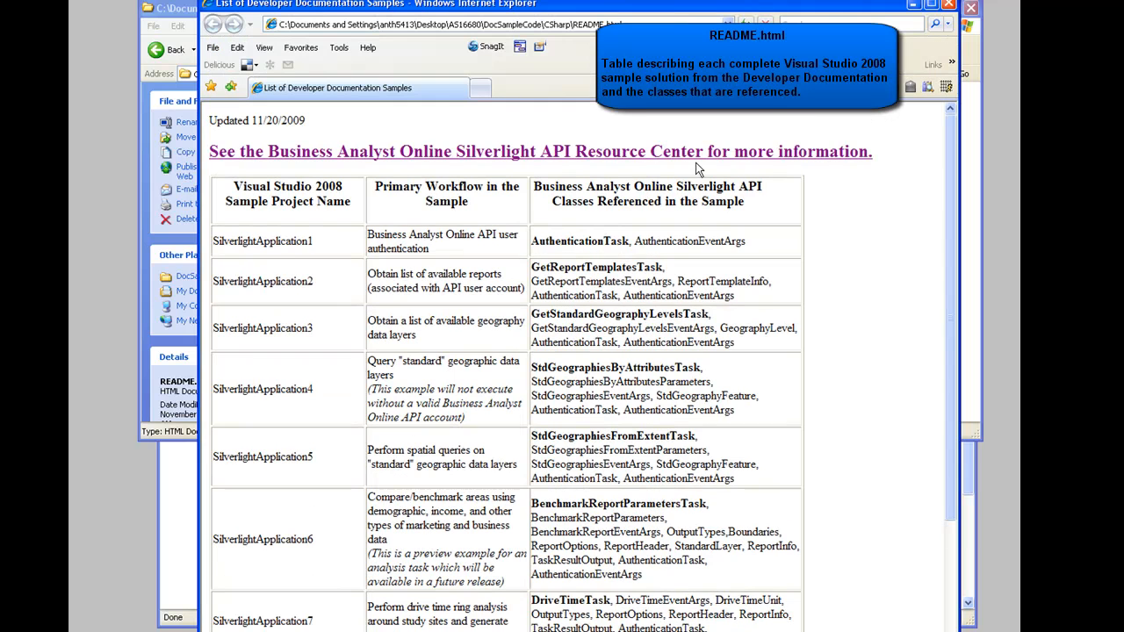
{"action": "mouse_move", "coordinate": [309, 126]}
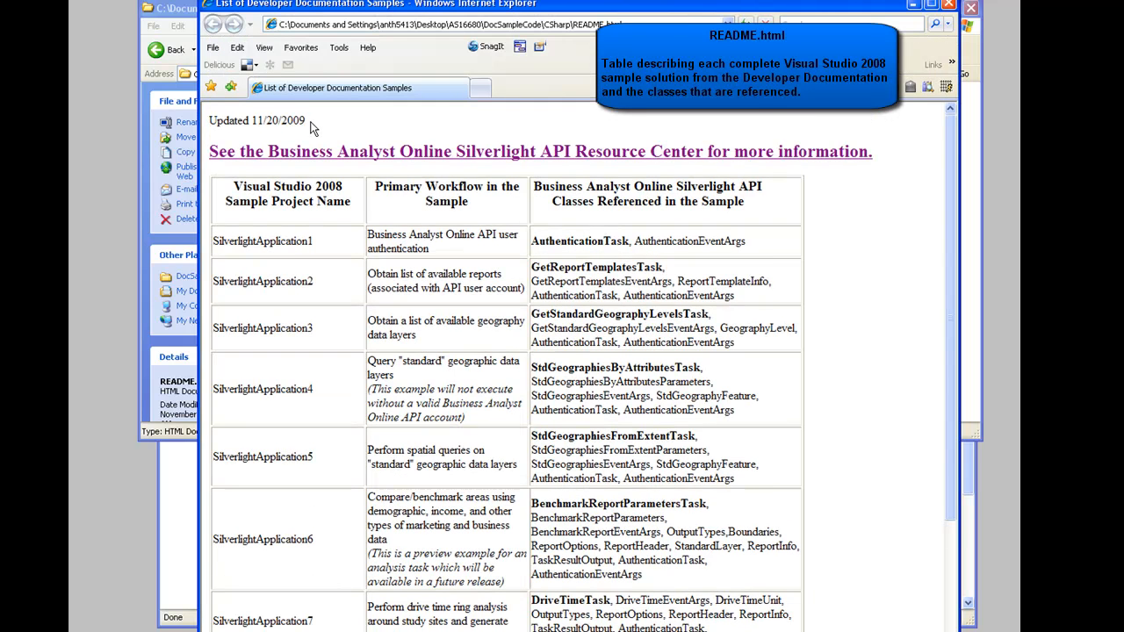
Step: Highlight the SilverlightApplication7 drive-time sample's row in the README table
{"action": "double_click", "coordinate": [257, 120]}
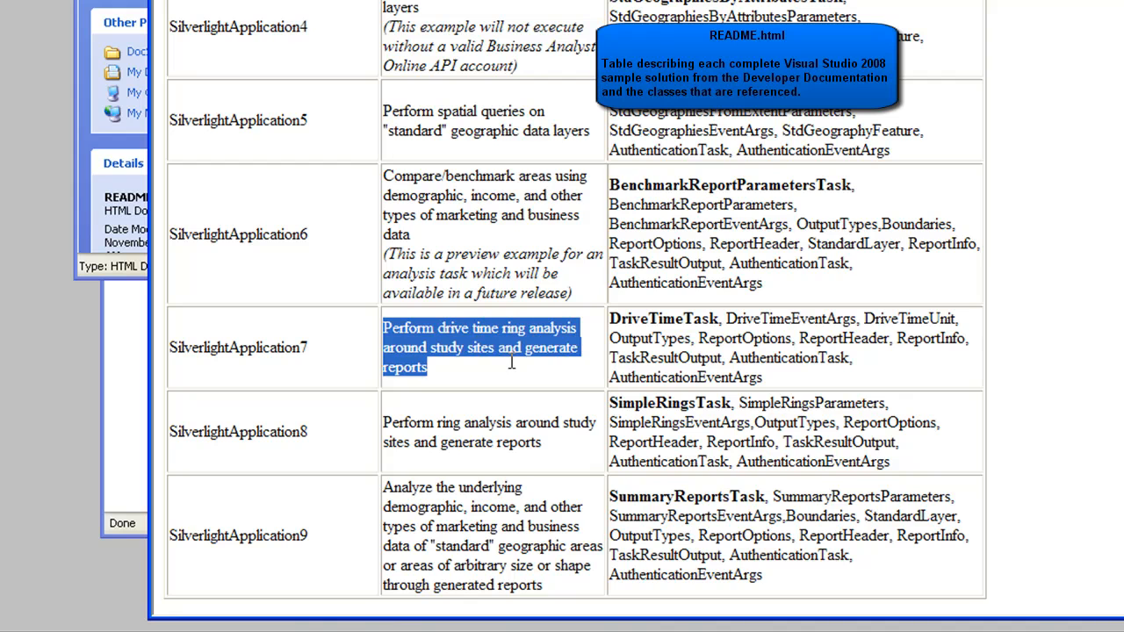
{"action": "mouse_move", "coordinate": [641, 379]}
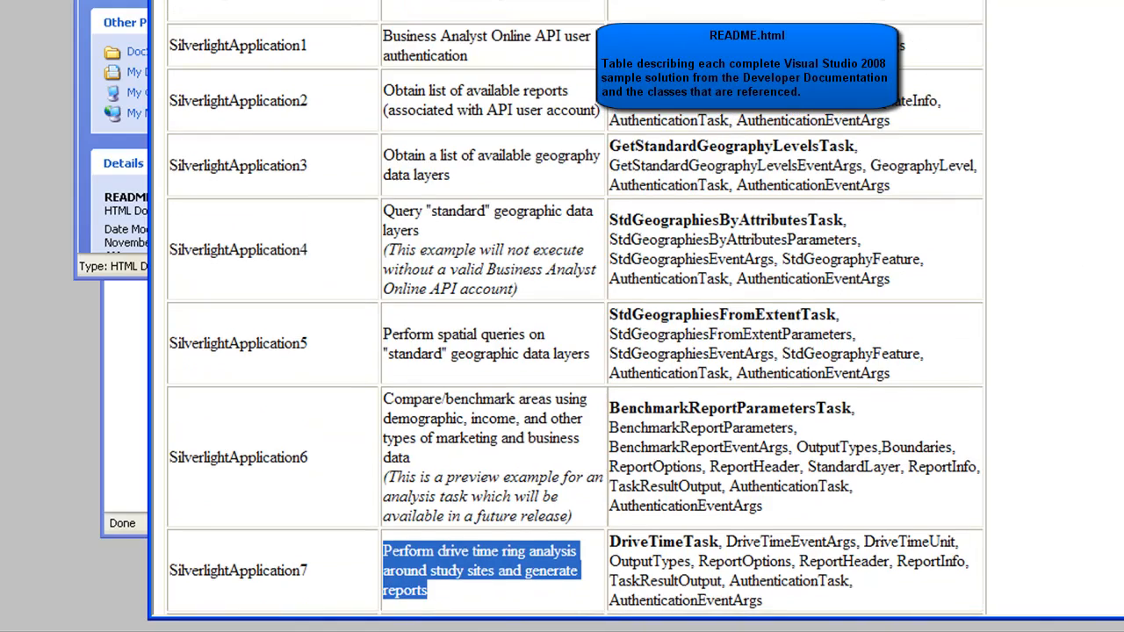
{"action": "scroll", "scroll_direction": "down", "scroll_amount": 3}
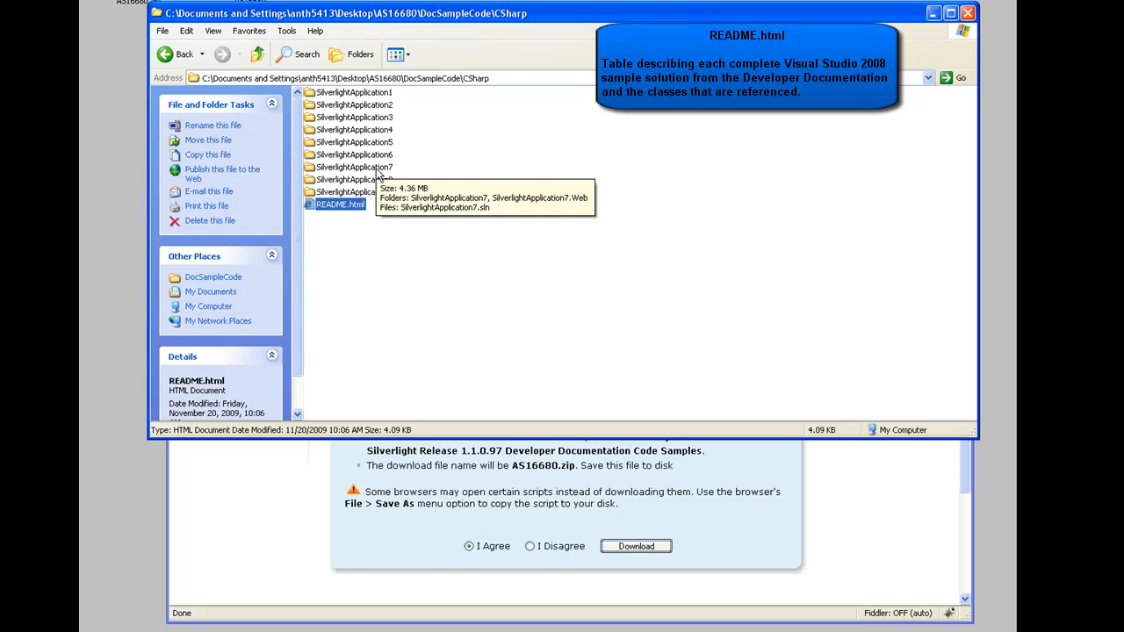
Step: Launch SilverlightApplication7.sln from the SilverlightApplication7 sample folder
{"action": "left_click", "coordinate": [351, 167]}
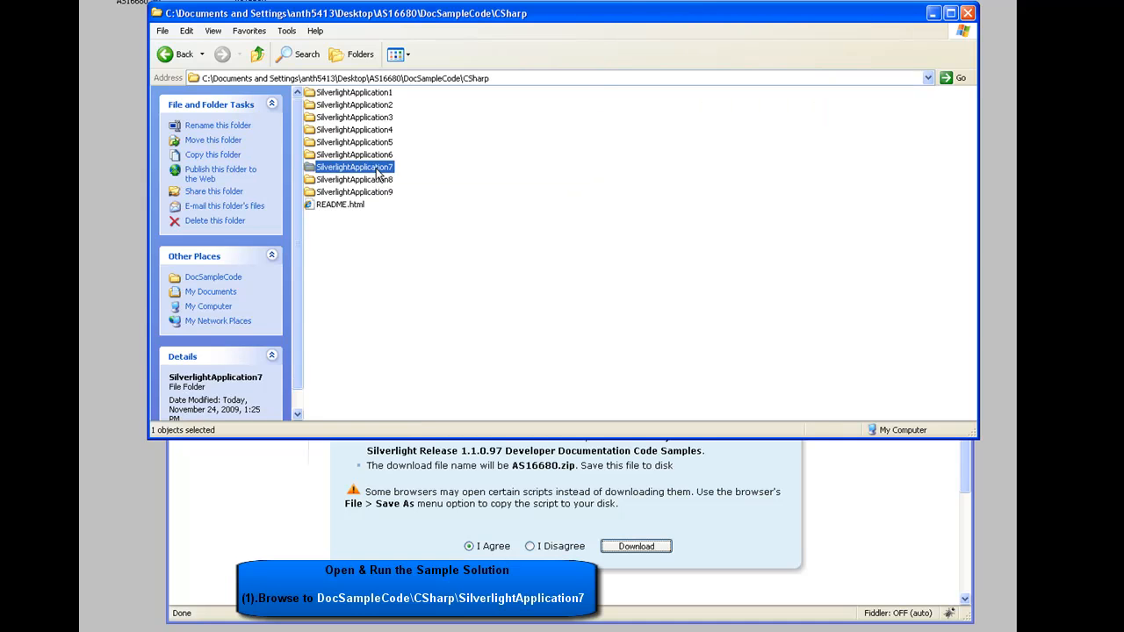
{"action": "double_click", "coordinate": [355, 167]}
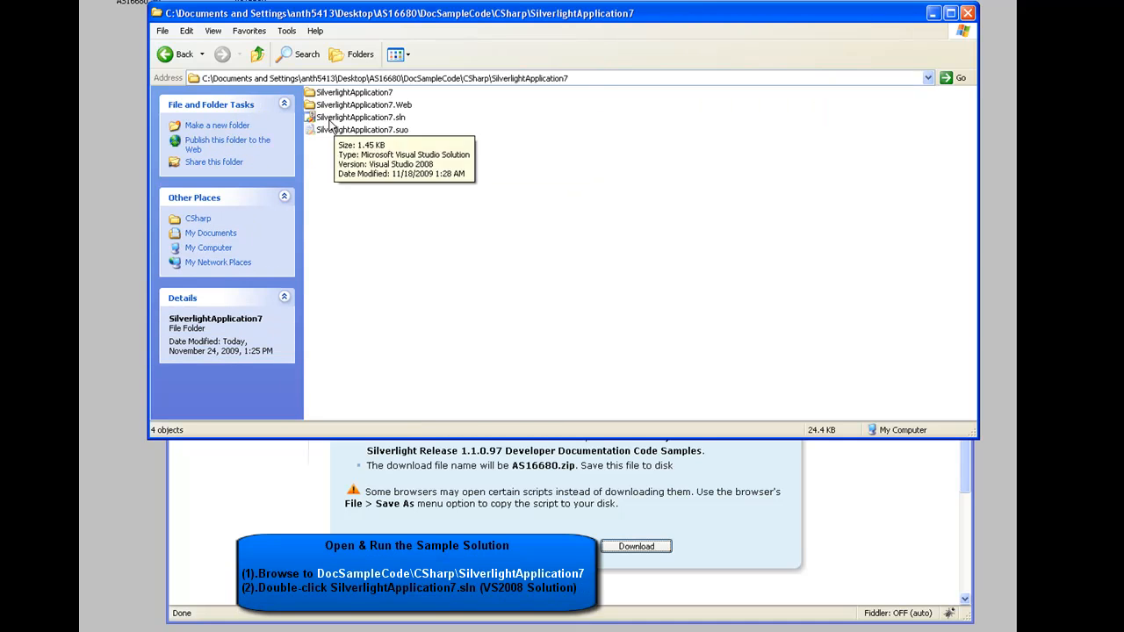
{"action": "double_click", "coordinate": [369, 116]}
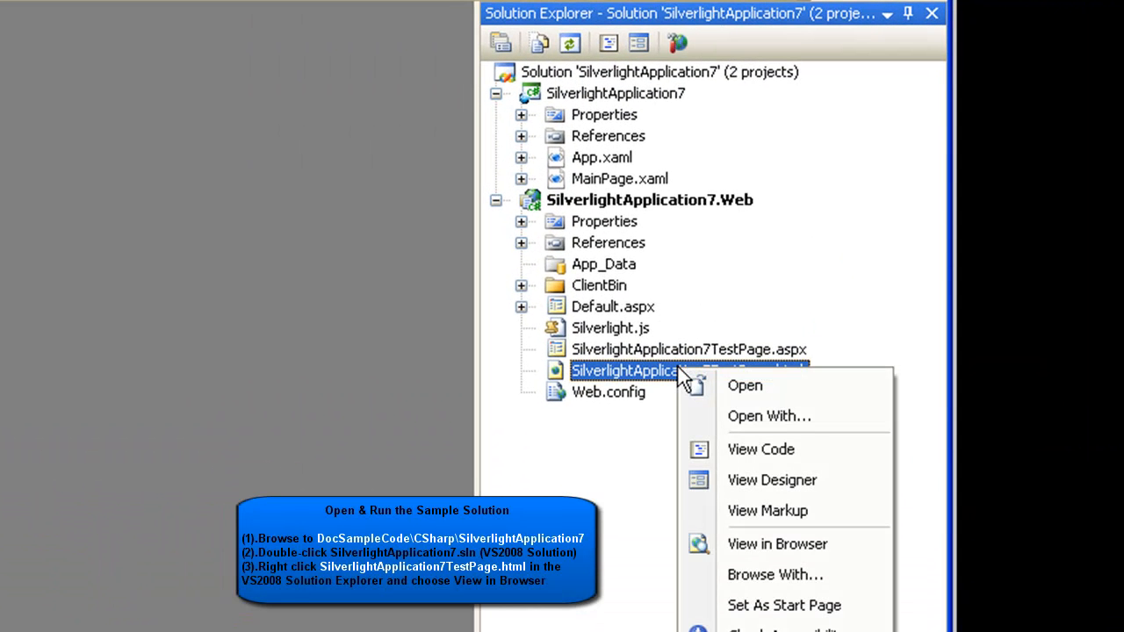
{"action": "mouse_move", "coordinate": [759, 575]}
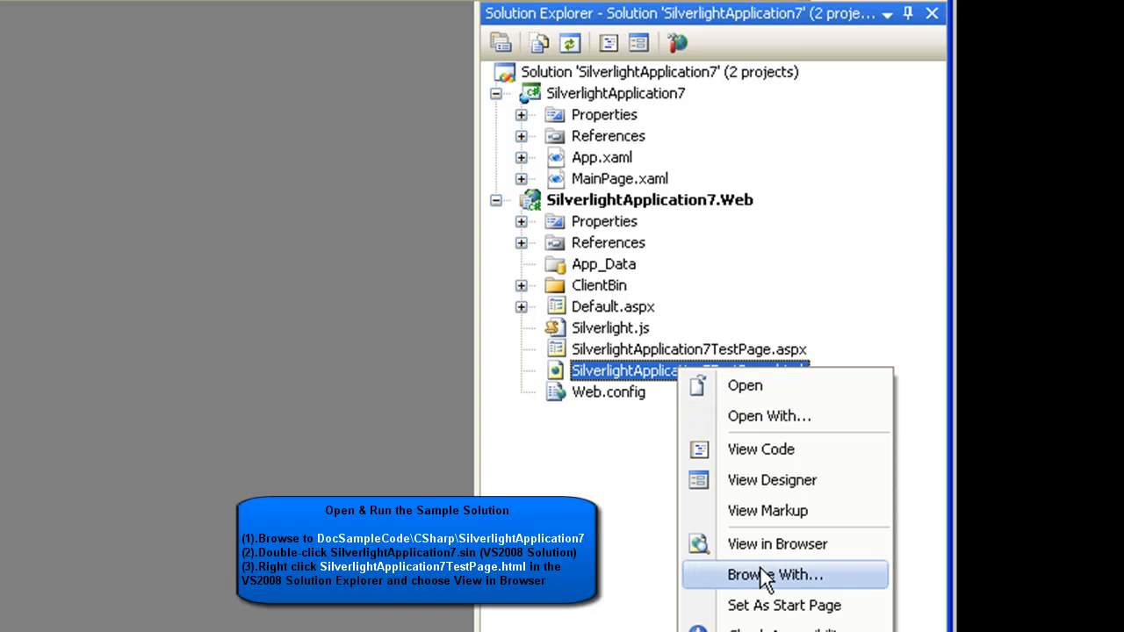
Step: View SilverlightApplication7TestPage.html in the browser from Solution Explorer
{"action": "left_click", "coordinate": [777, 544]}
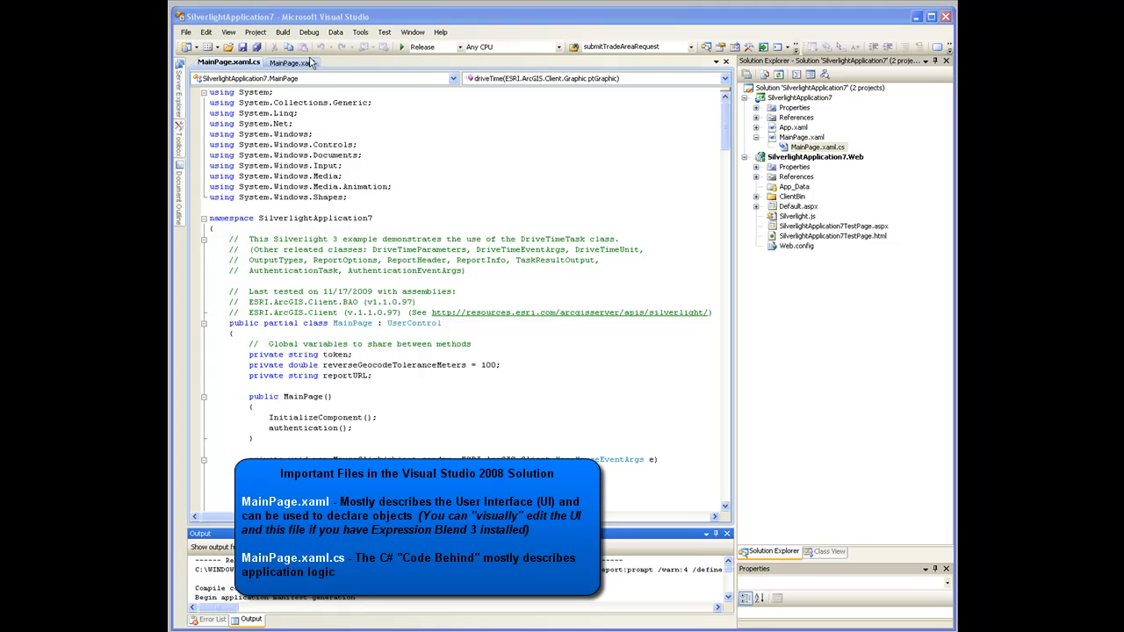
Step: Show the MainPage.xaml markup and the project's ESRI.ArcGIS.Client assembly references
{"action": "left_click", "coordinate": [299, 63]}
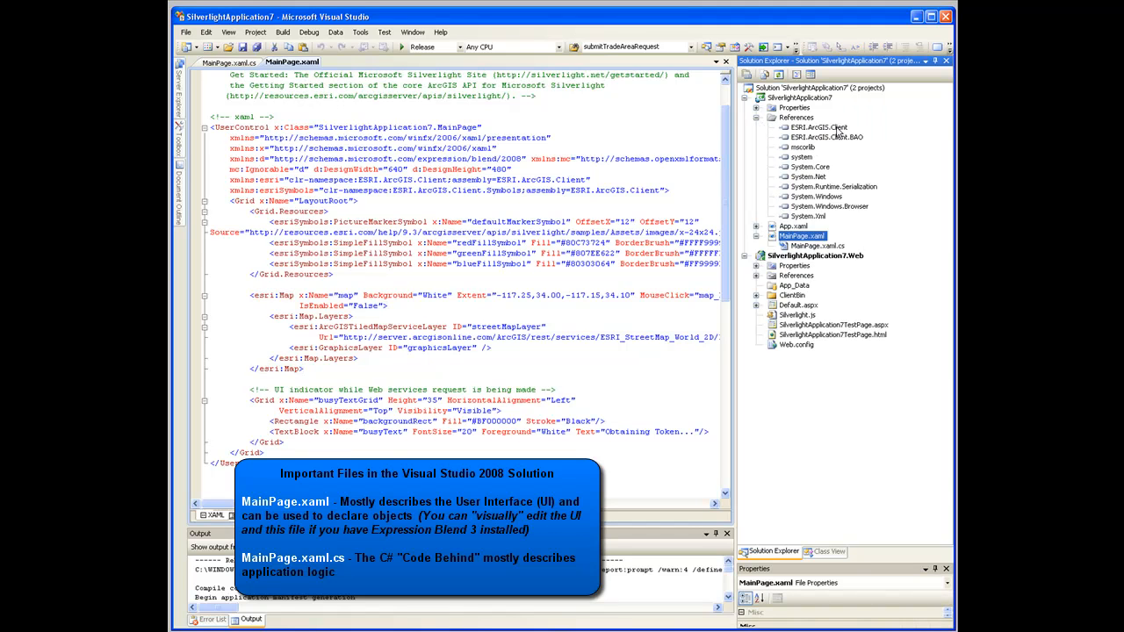
{"action": "left_click", "coordinate": [840, 137]}
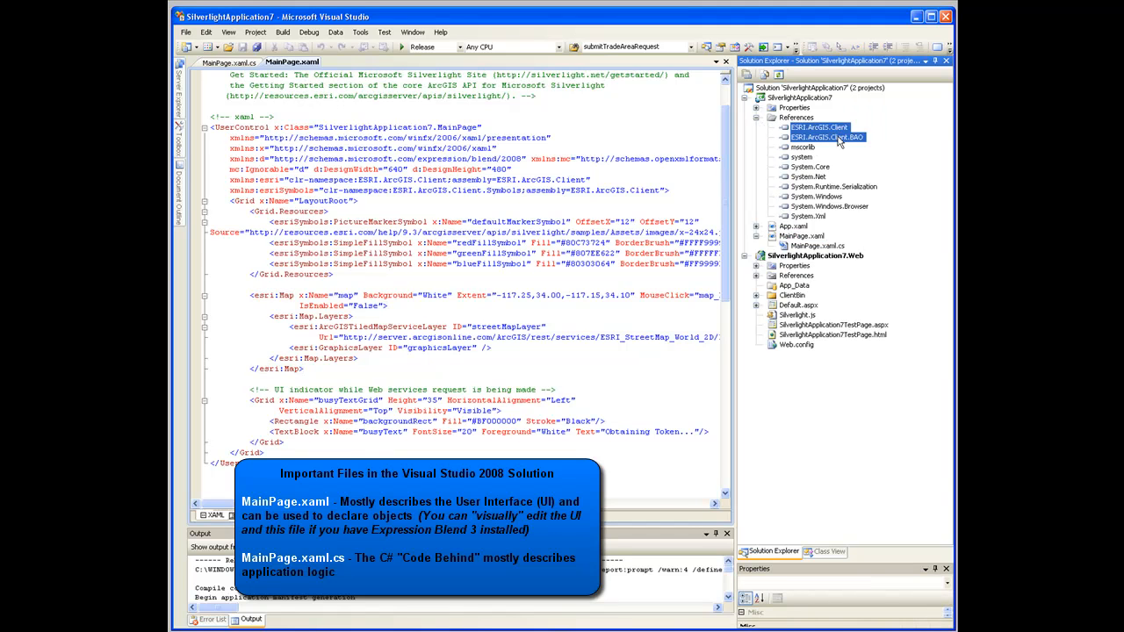
{"action": "left_click", "coordinate": [819, 126]}
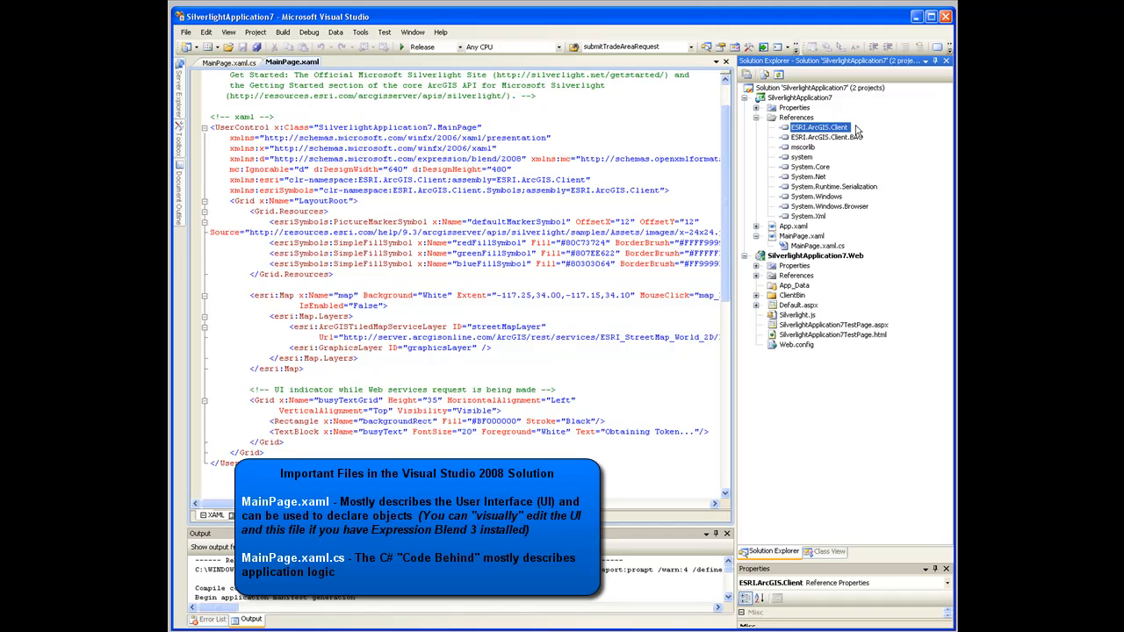
{"action": "left_click", "coordinate": [835, 141]}
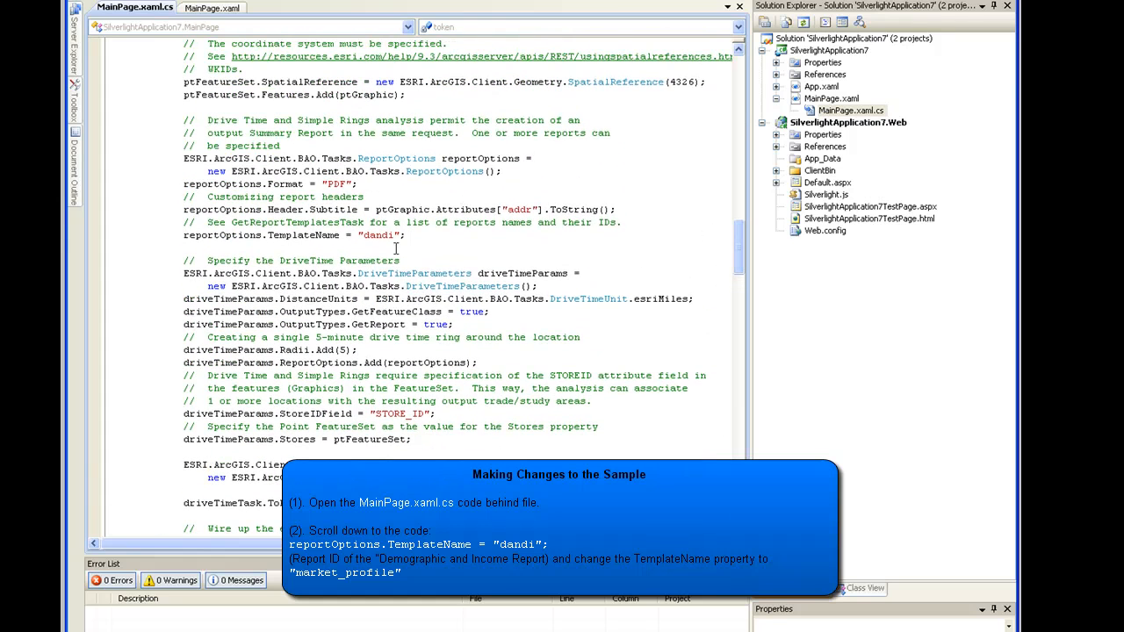
Step: Select the 'dandi' report TemplateName in MainPage.xaml.cs to replace it with market_profile
{"action": "double_click", "coordinate": [246, 222]}
{"action": "type", "text": "market_profile"}
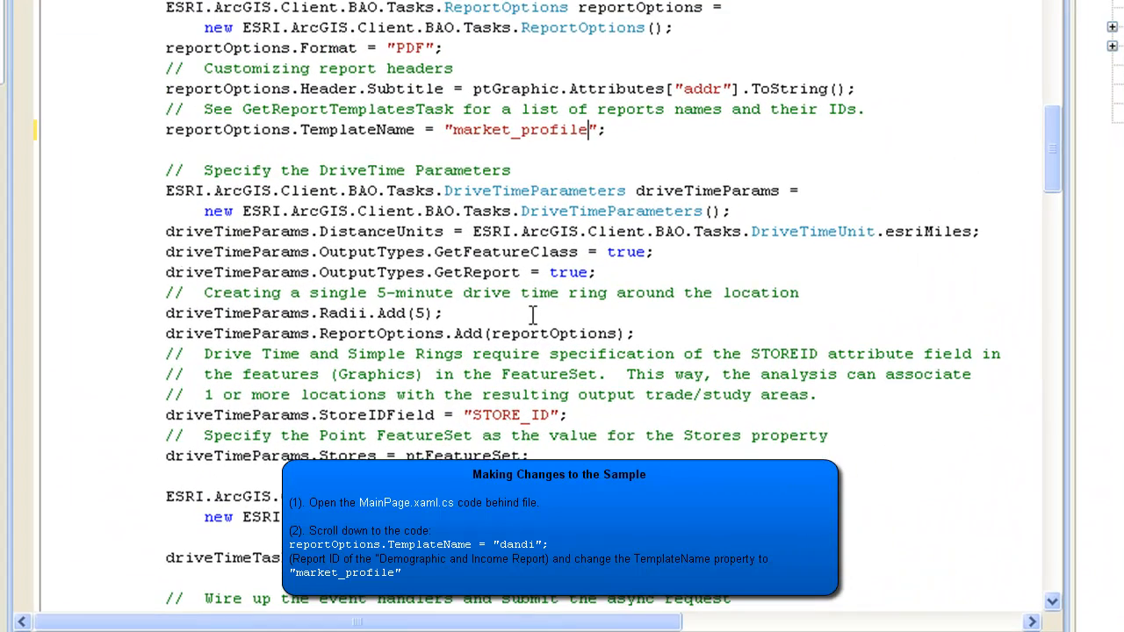
{"action": "scroll", "scroll_direction": "down", "scroll_amount": 3}
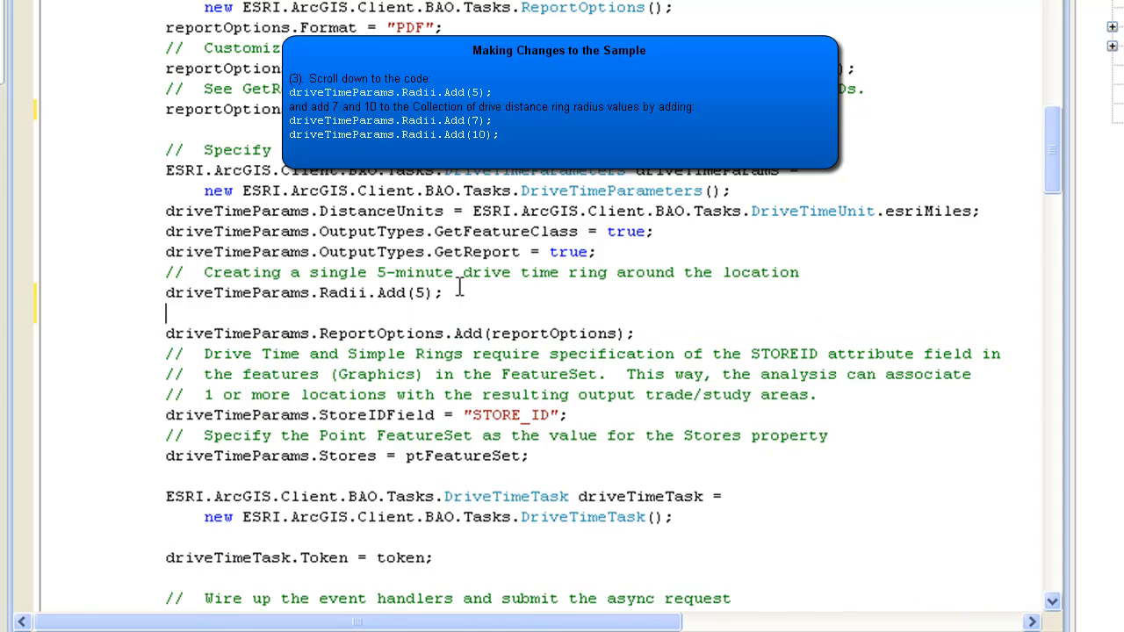
Step: Add Radii.Add(7) and Radii.Add(10) drive-time rings and run the rebuilt sample with Start Debugging
{"action": "type", "text": "driveTimeParams.Radii.Add(7);"}
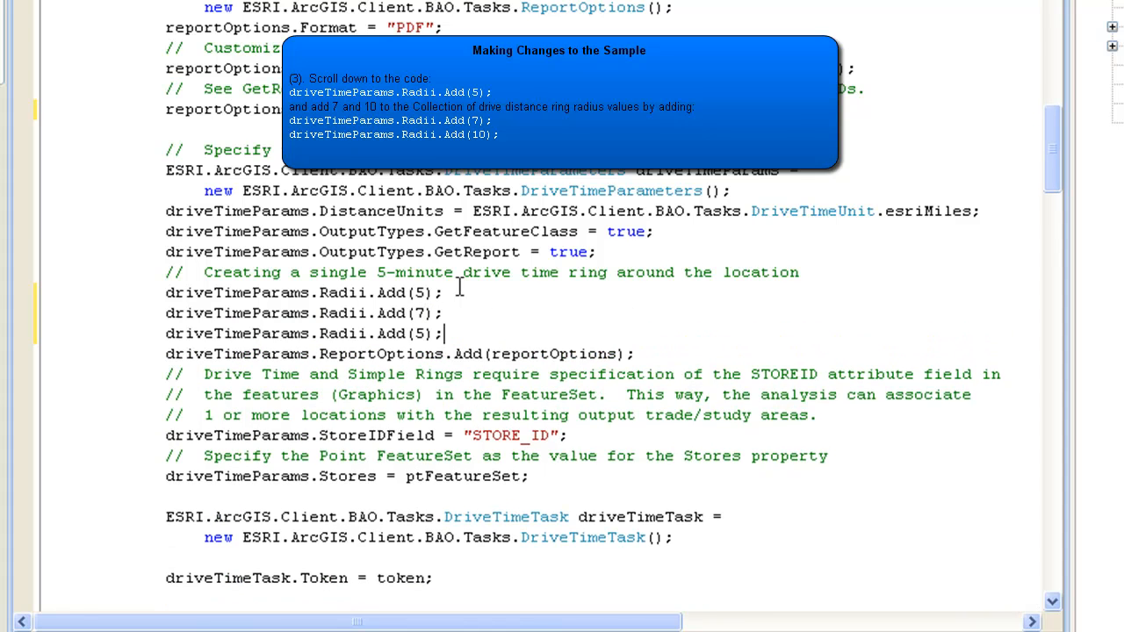
{"action": "key", "text": "Backspace"}
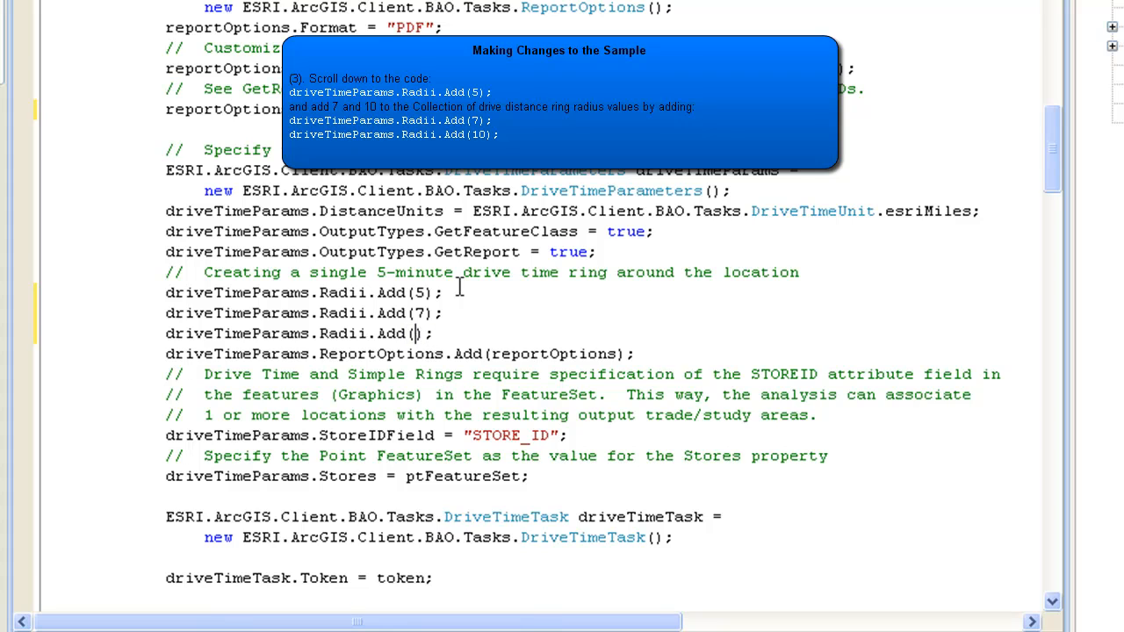
{"action": "type", "text": "10"}
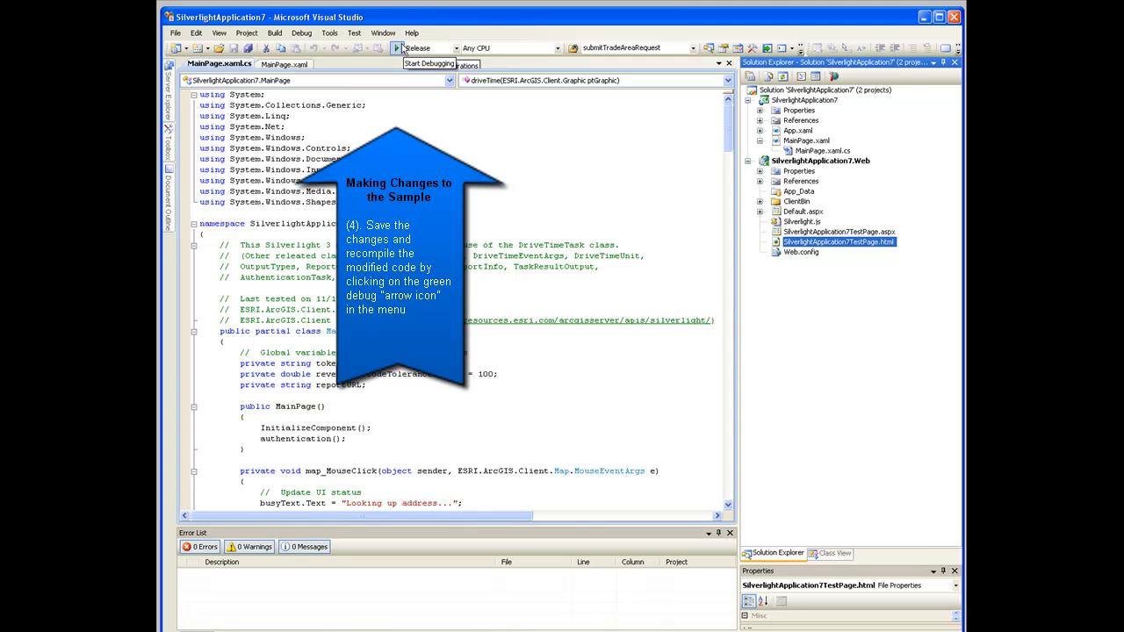
{"action": "left_click", "coordinate": [390, 48]}
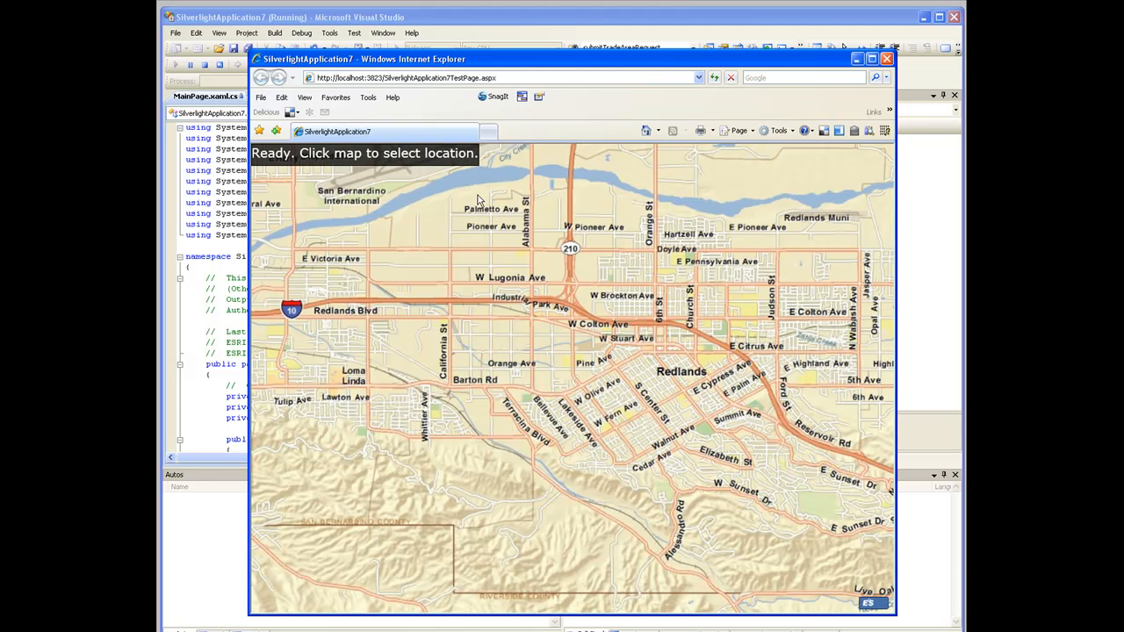
{"action": "mouse_move", "coordinate": [576, 368]}
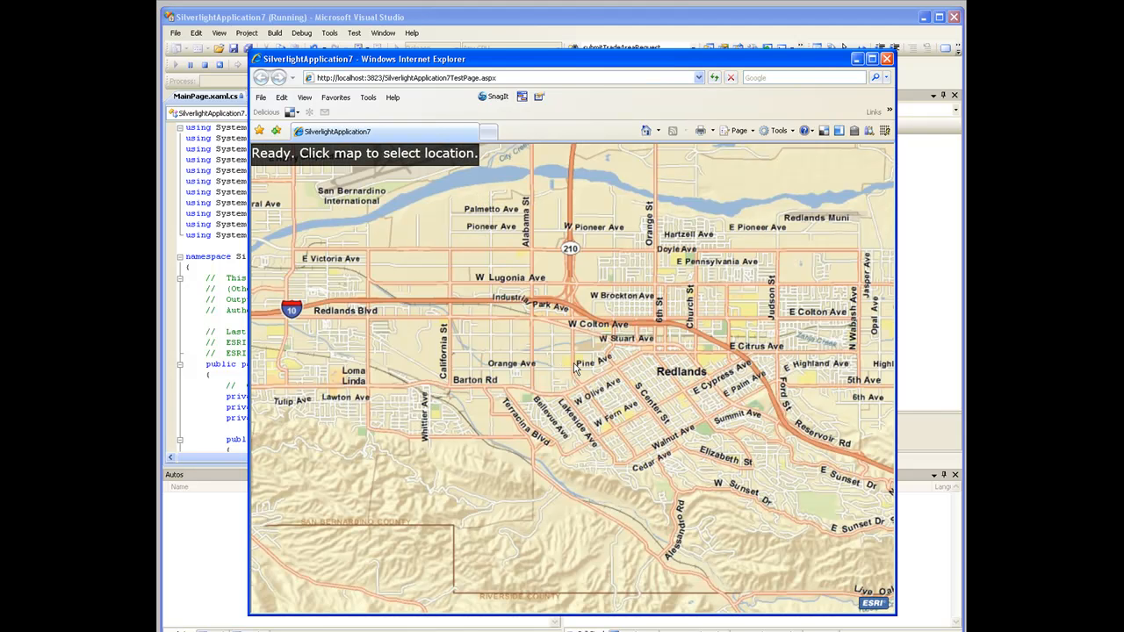
{"action": "mouse_move", "coordinate": [618, 376]}
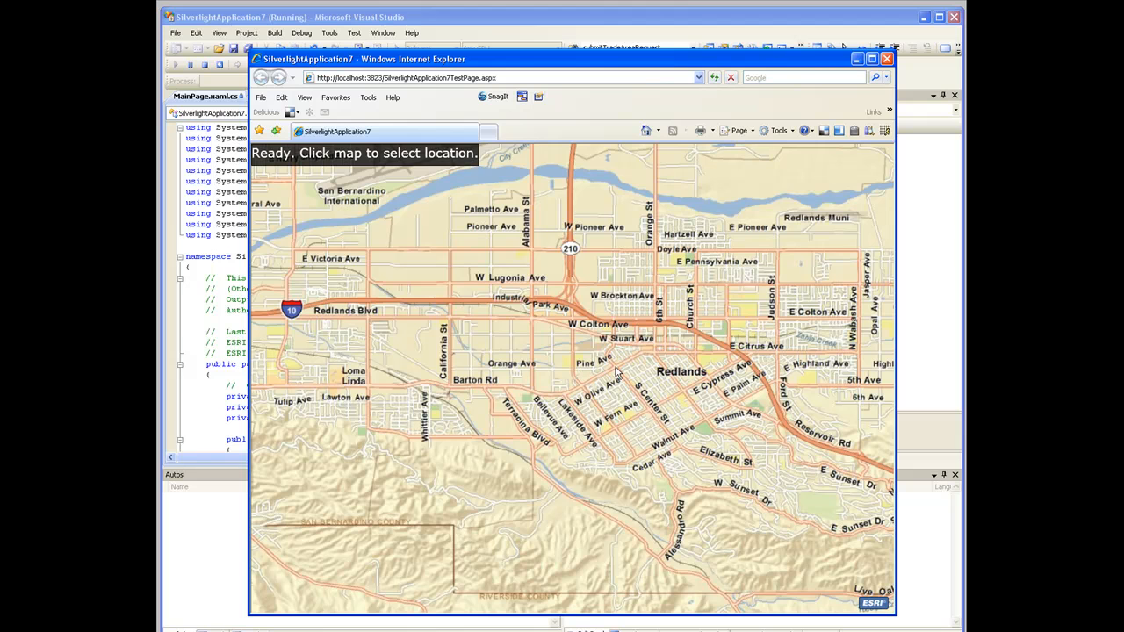
Step: Pick a study site location on the Redlands map so the sample looks up its address
{"action": "left_click", "coordinate": [619, 374]}
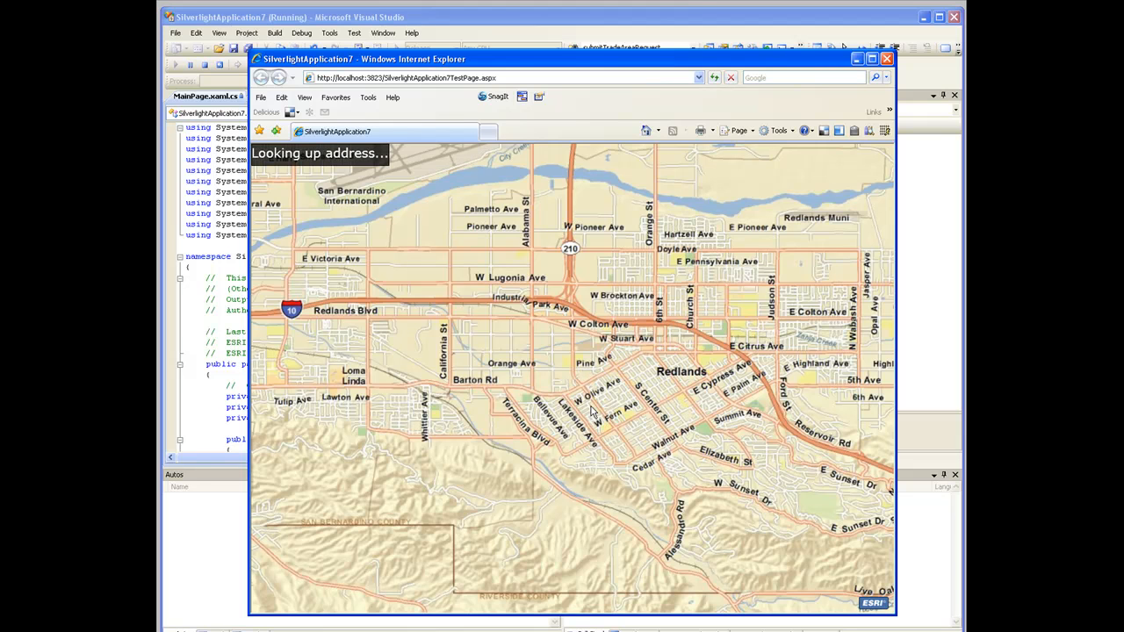